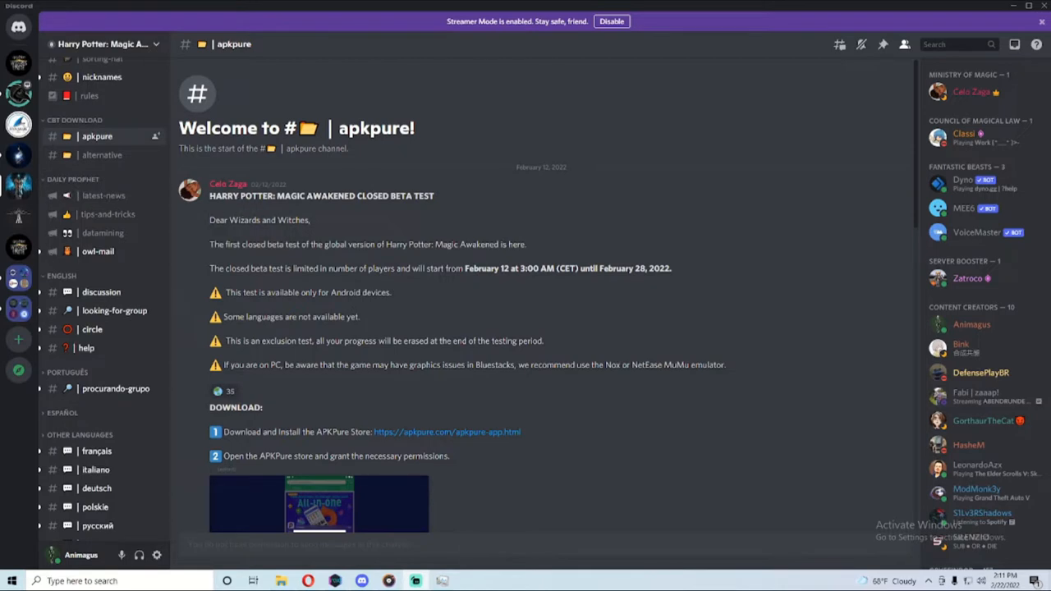
mouse_move(343, 149)
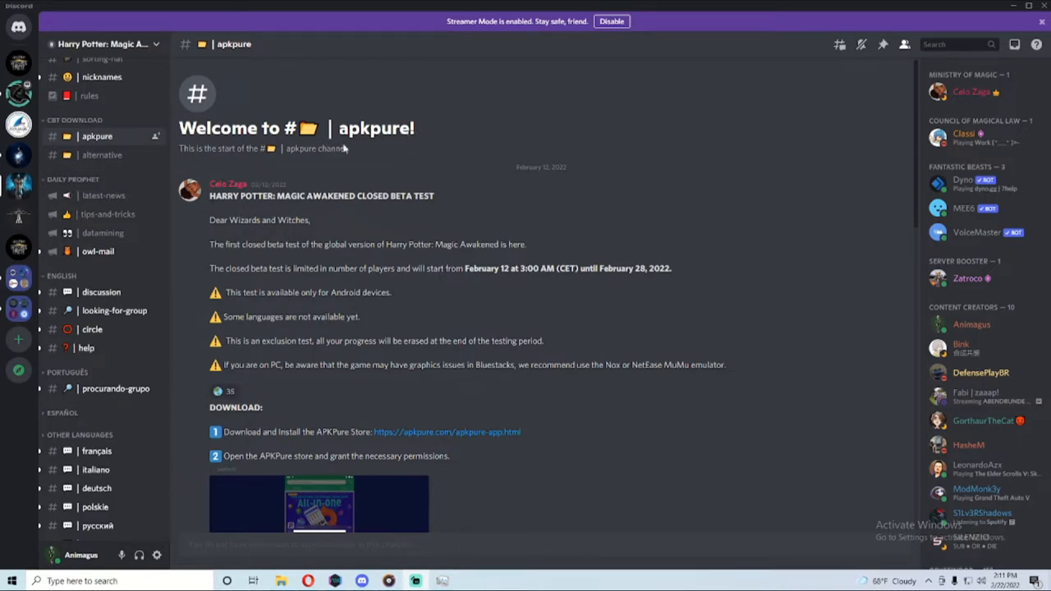
- Switch to #alternative and read the SAI install guide through step 4, selecting downloaded APKs
scroll("down", 3)
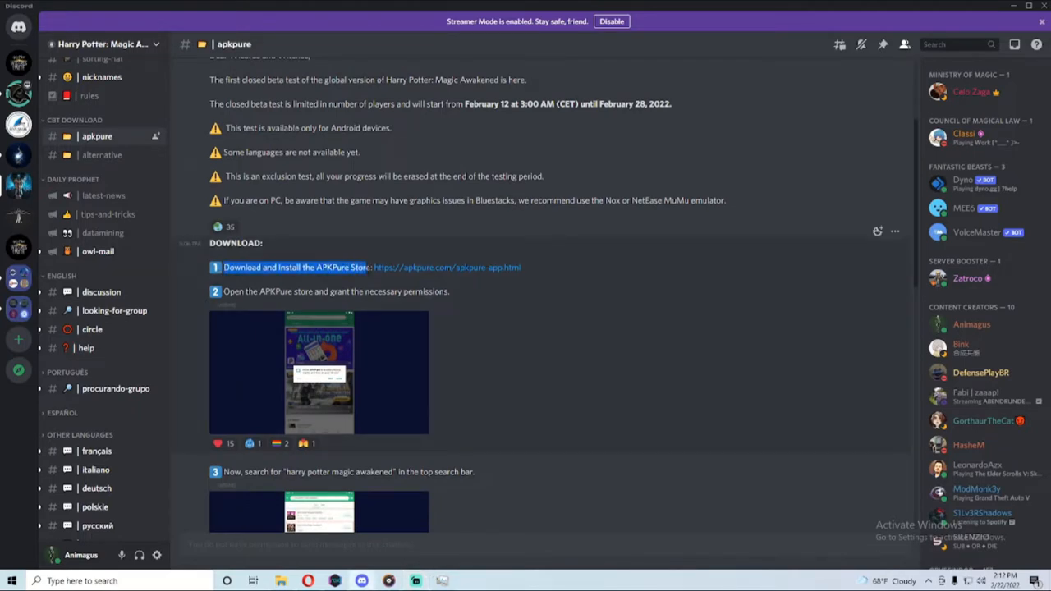
mouse_move(593, 381)
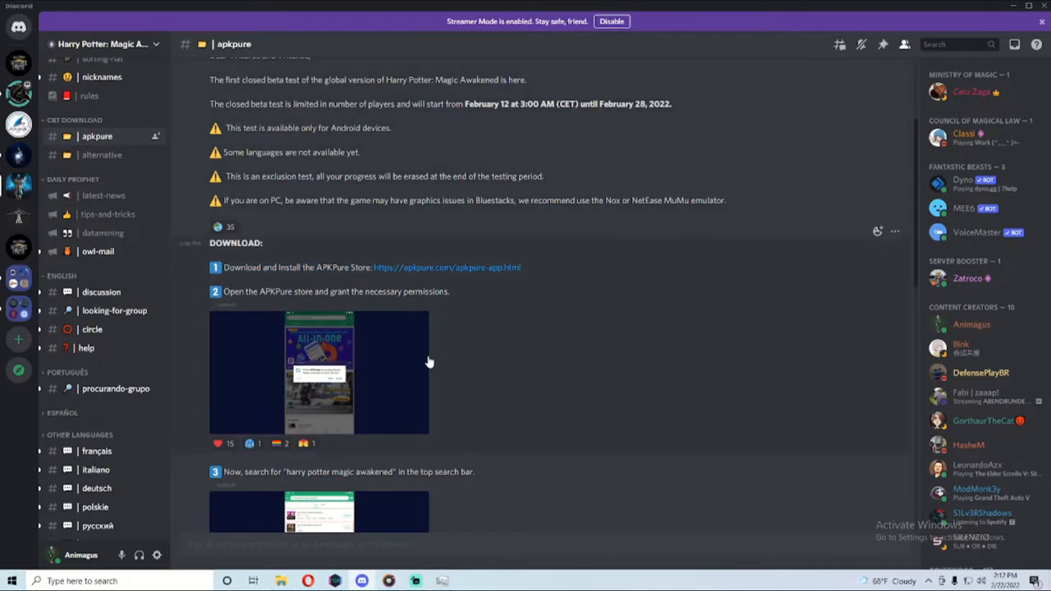
mouse_move(549, 382)
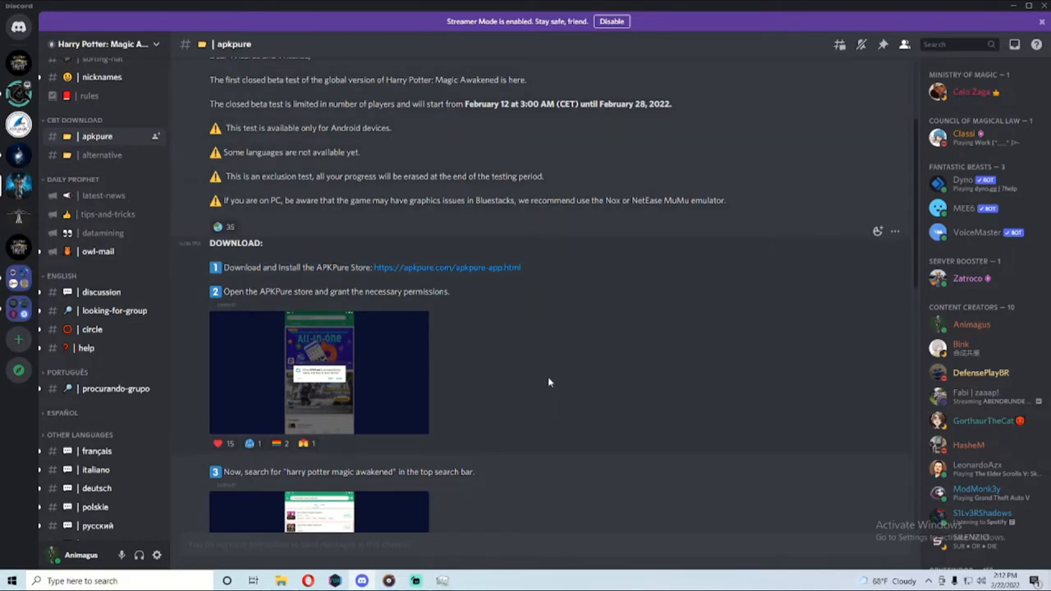
mouse_move(499, 369)
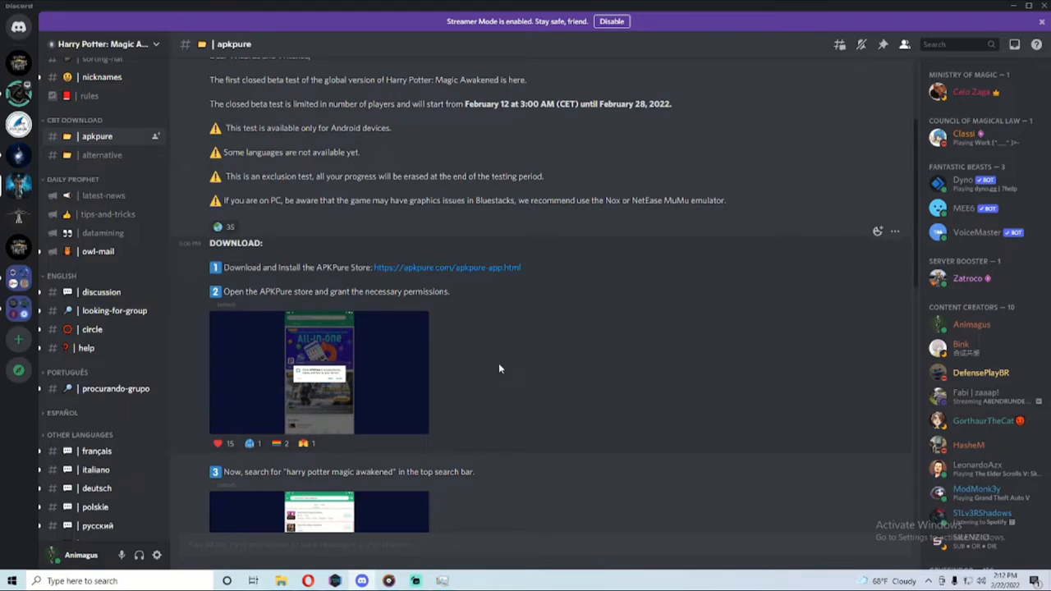
mouse_move(565, 359)
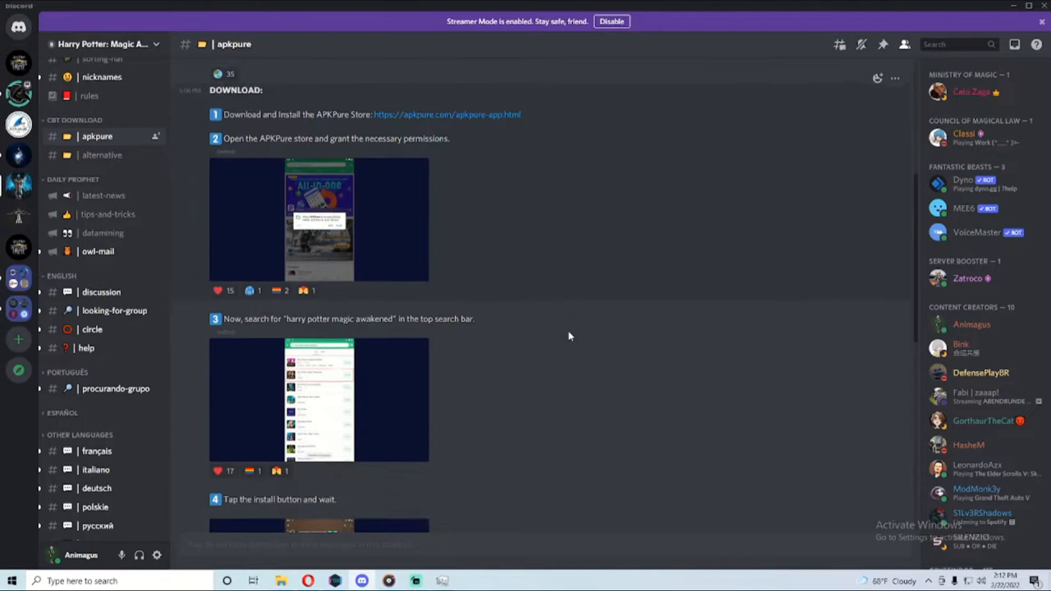
scroll("down", 3)
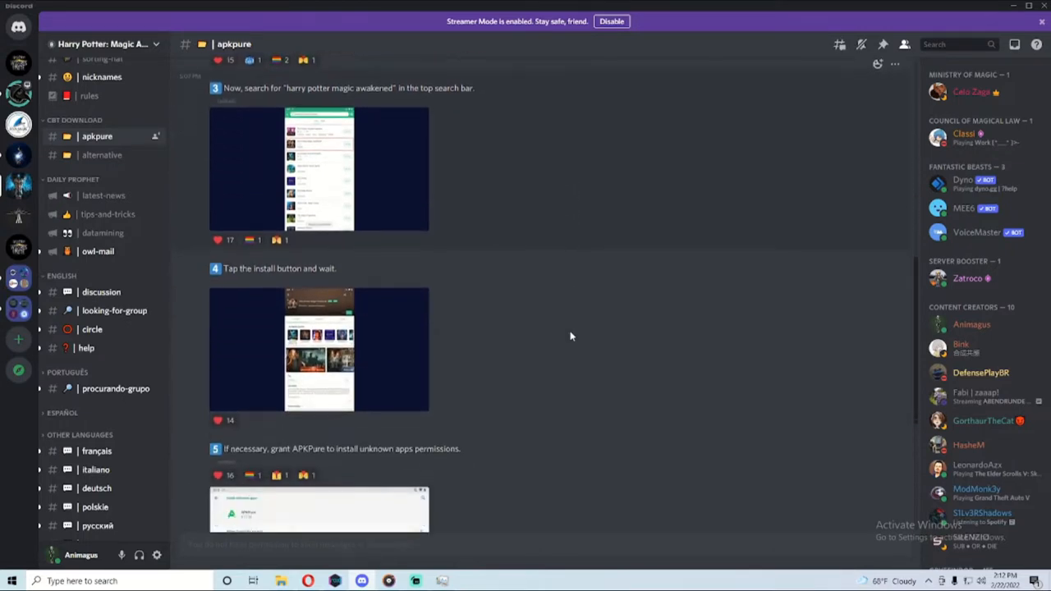
scroll("down", 3)
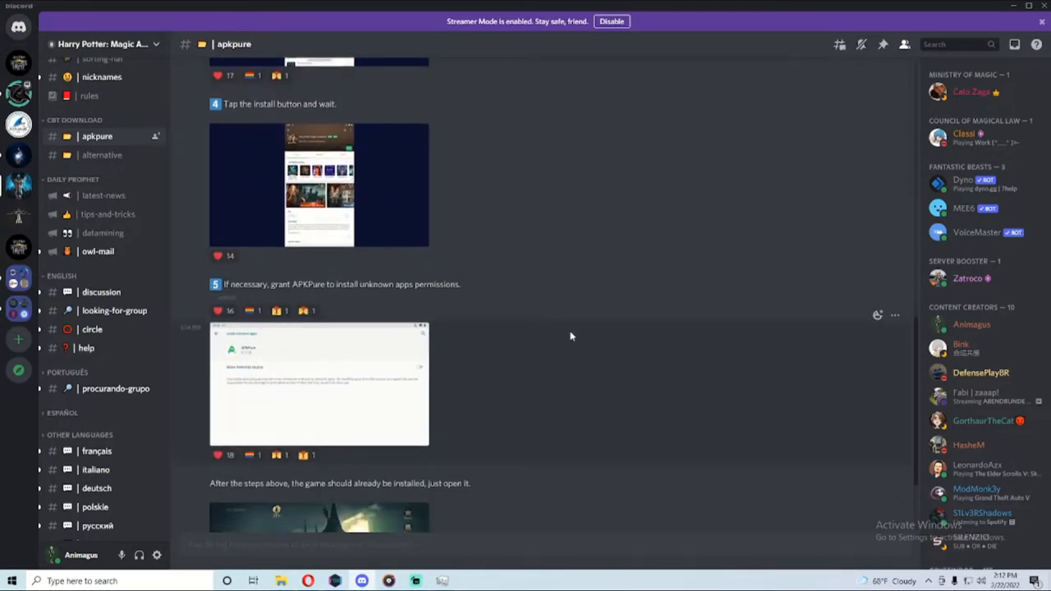
scroll("down", 3)
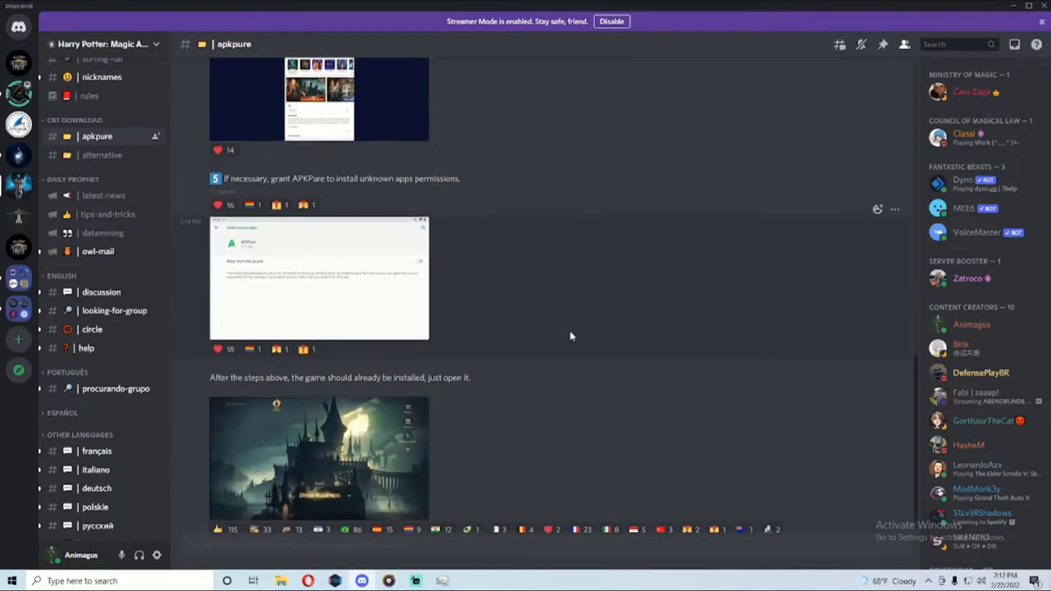
scroll("down", 3)
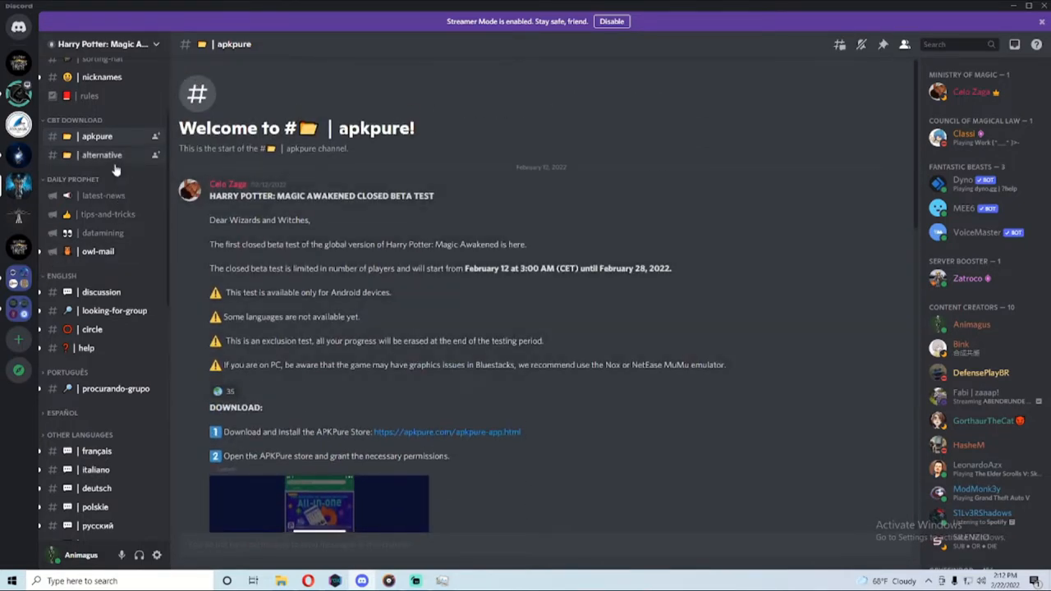
left_click(101, 154)
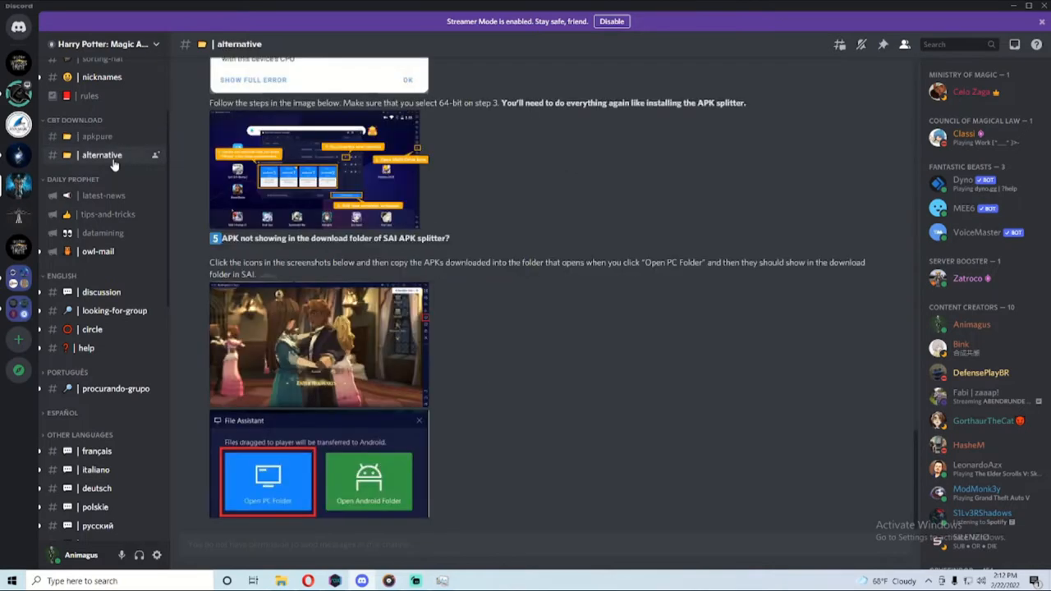
scroll("down", 3)
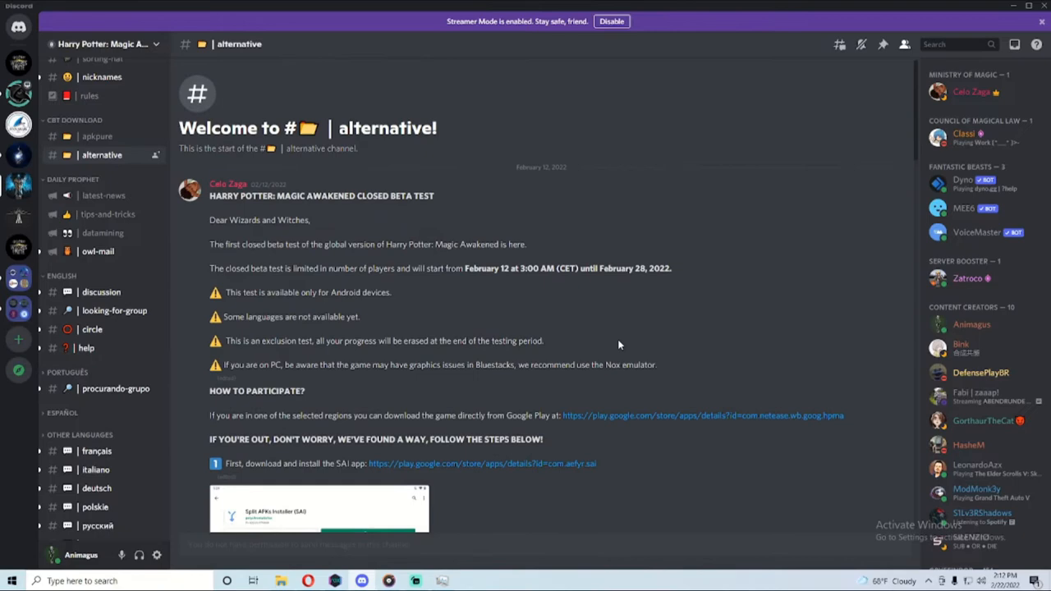
scroll("down", 3)
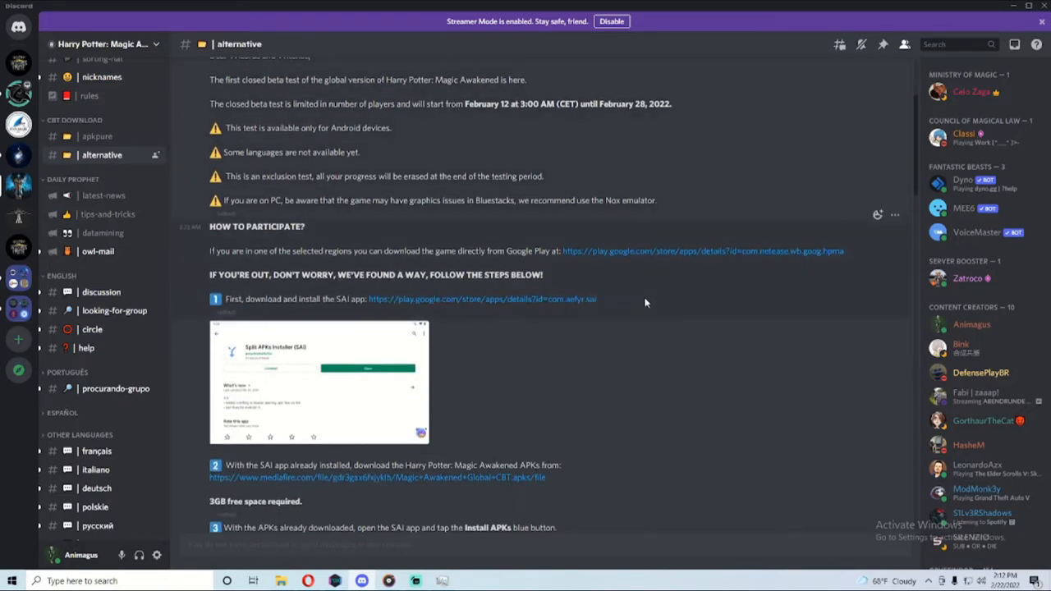
scroll("down", 3)
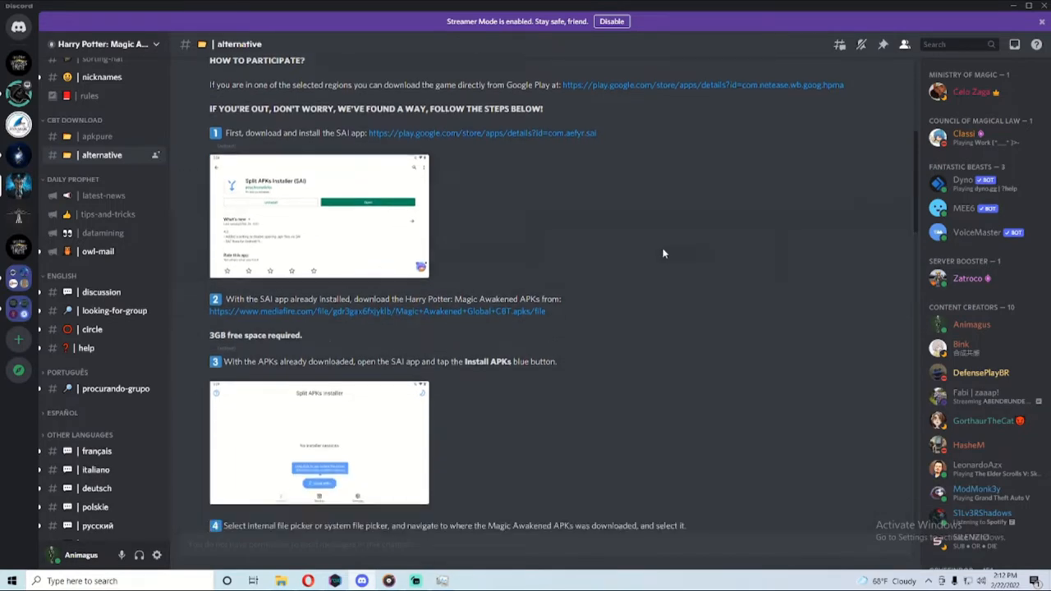
scroll("down", 3)
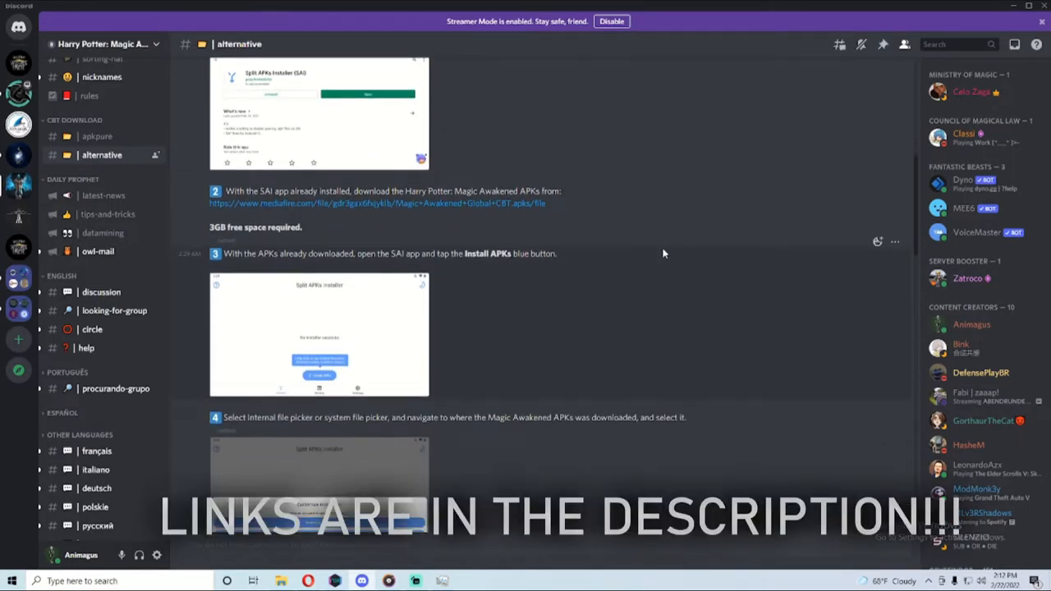
mouse_move(685, 254)
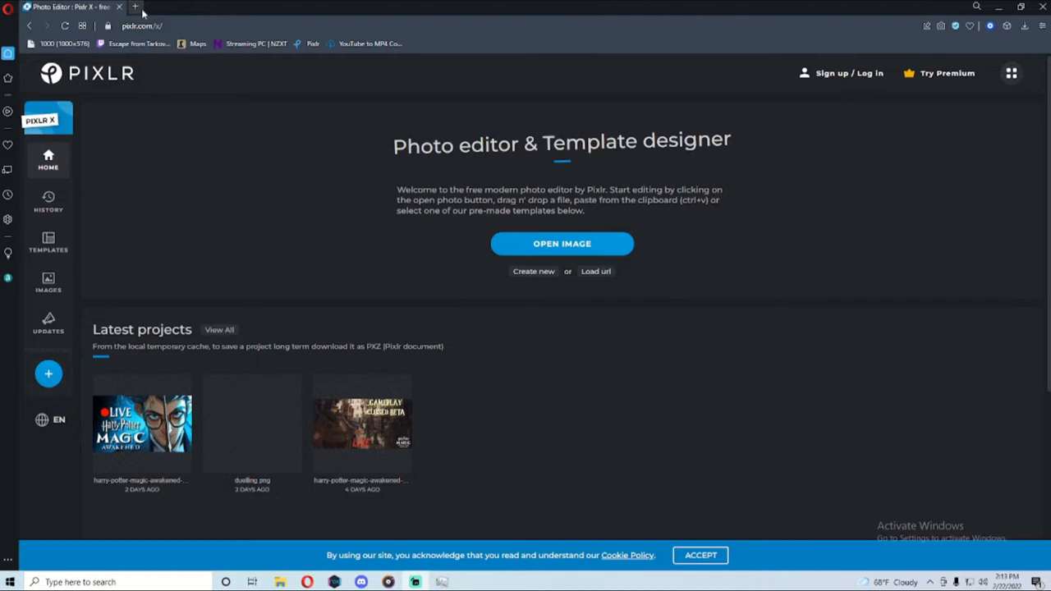
- Search 'nox emulator' in a new Opera tab and follow the bignox.com NoxPlayer result
left_click(135, 7)
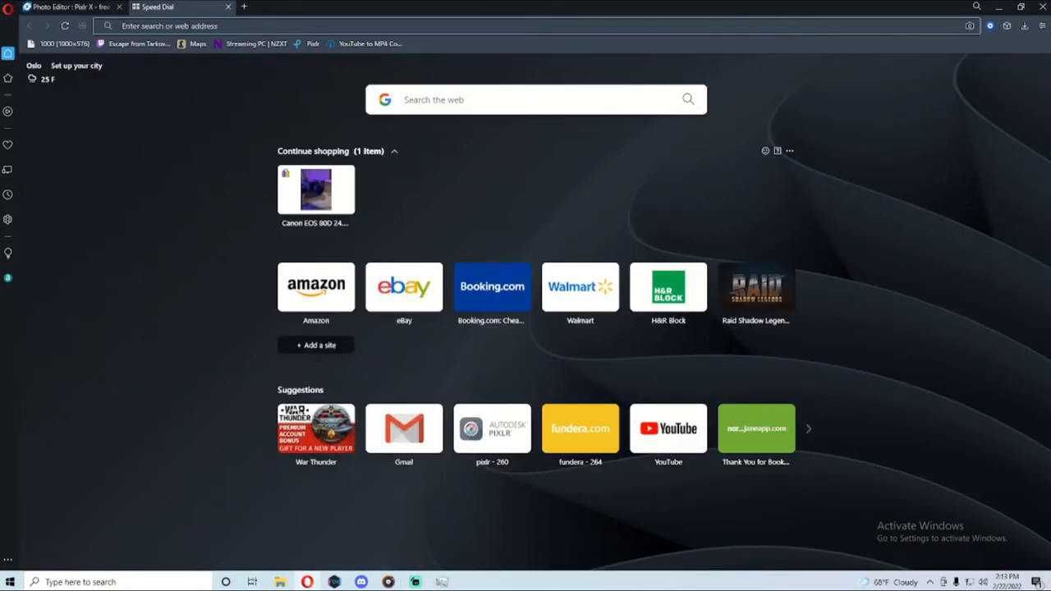
type("nox emulator")
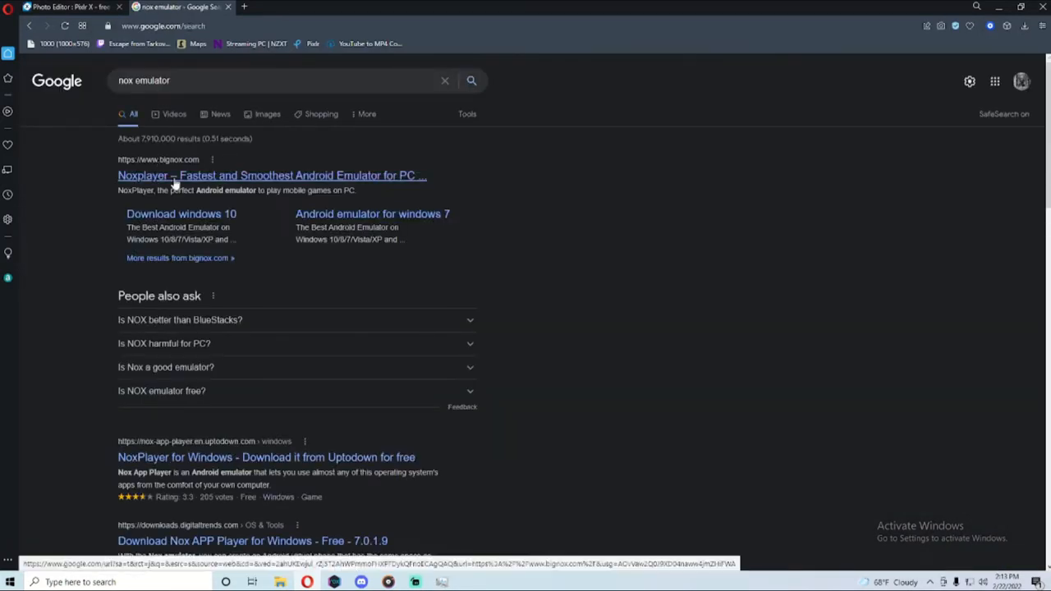
left_click(272, 175)
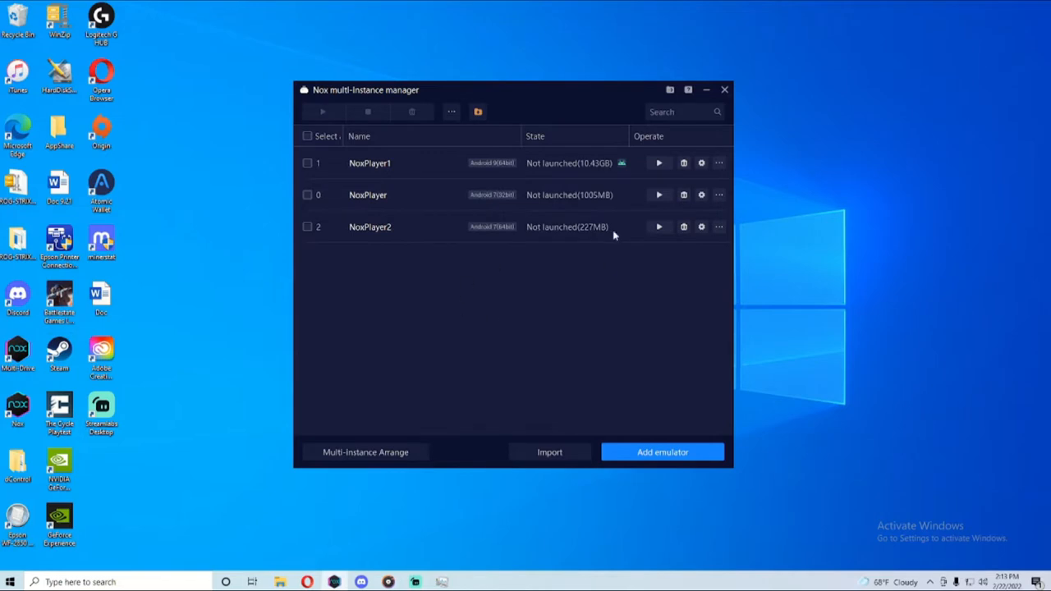
mouse_move(559, 228)
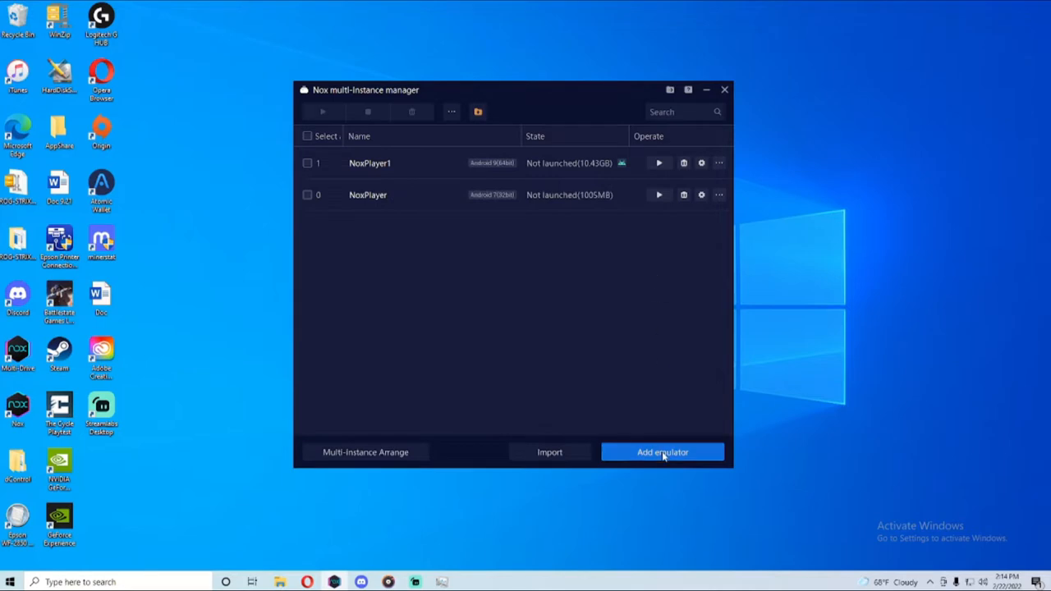
- Add a new 173MB NoxPlayer2 emulator instance and start it
left_click(663, 452)
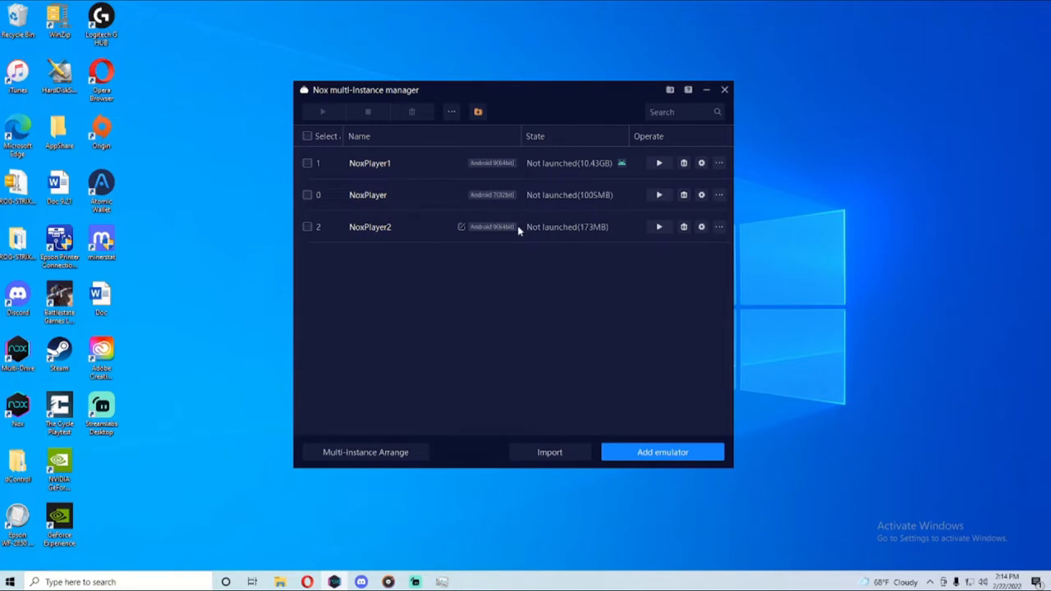
mouse_move(659, 228)
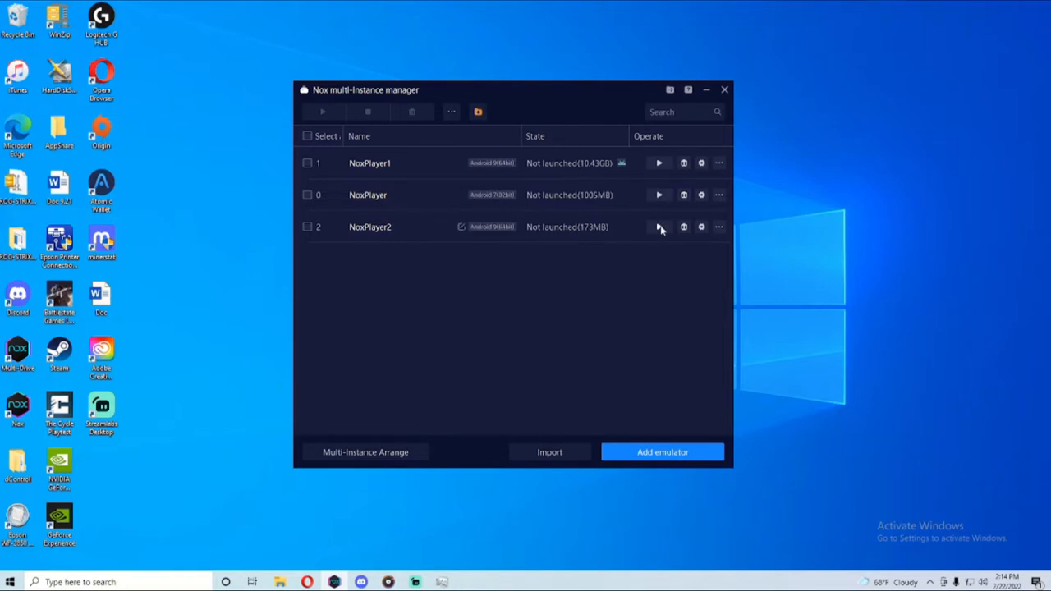
mouse_move(659, 227)
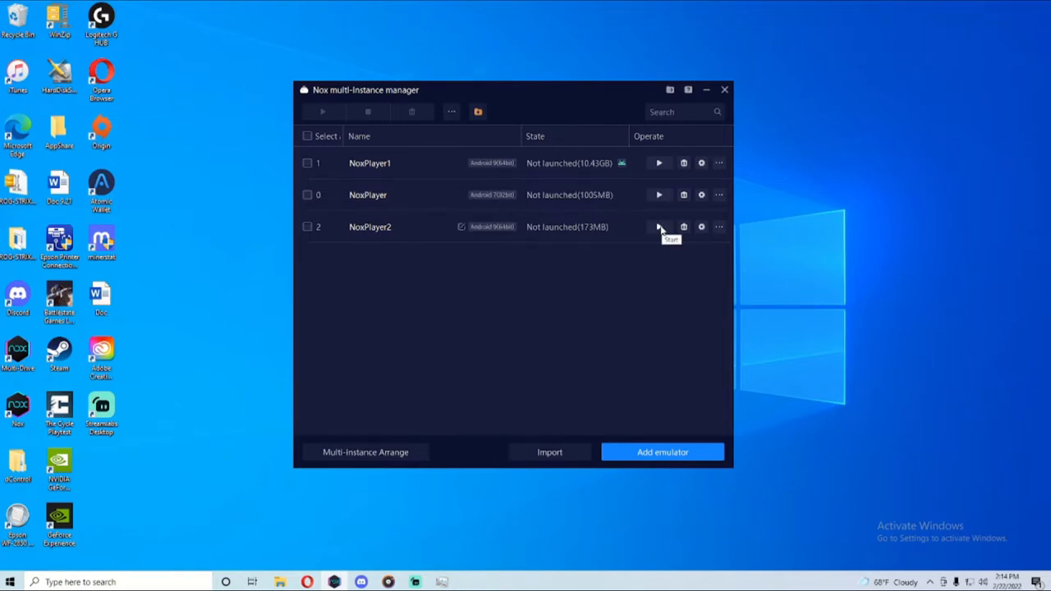
left_click(659, 226)
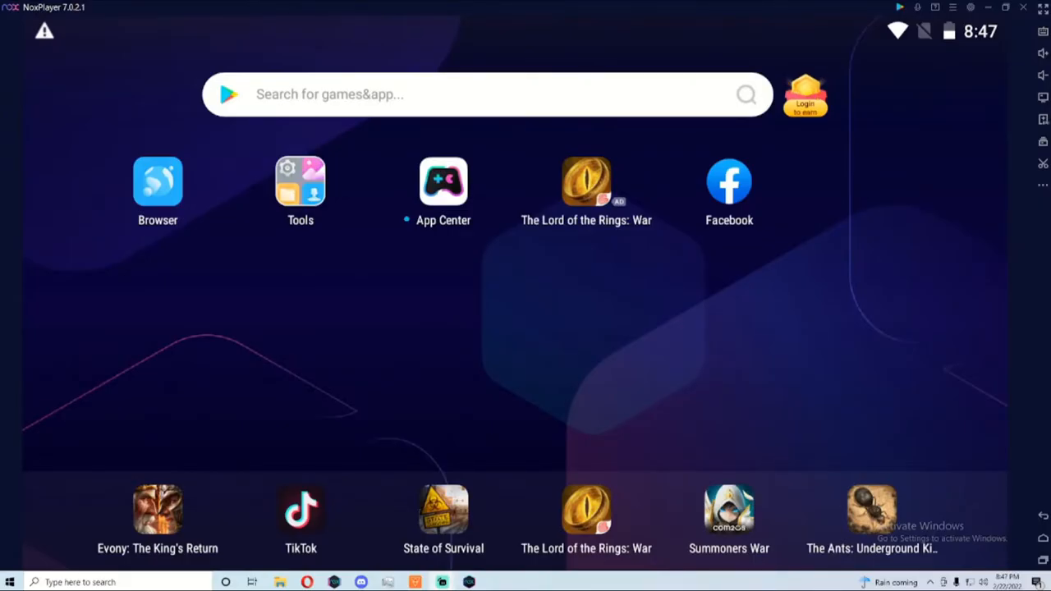
mouse_move(540, 374)
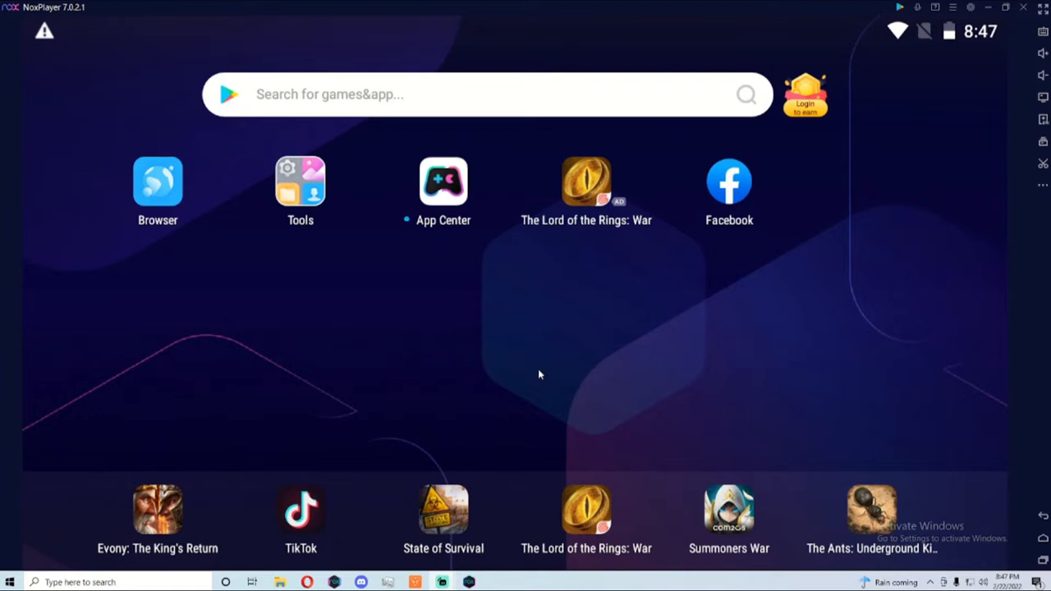
mouse_move(174, 334)
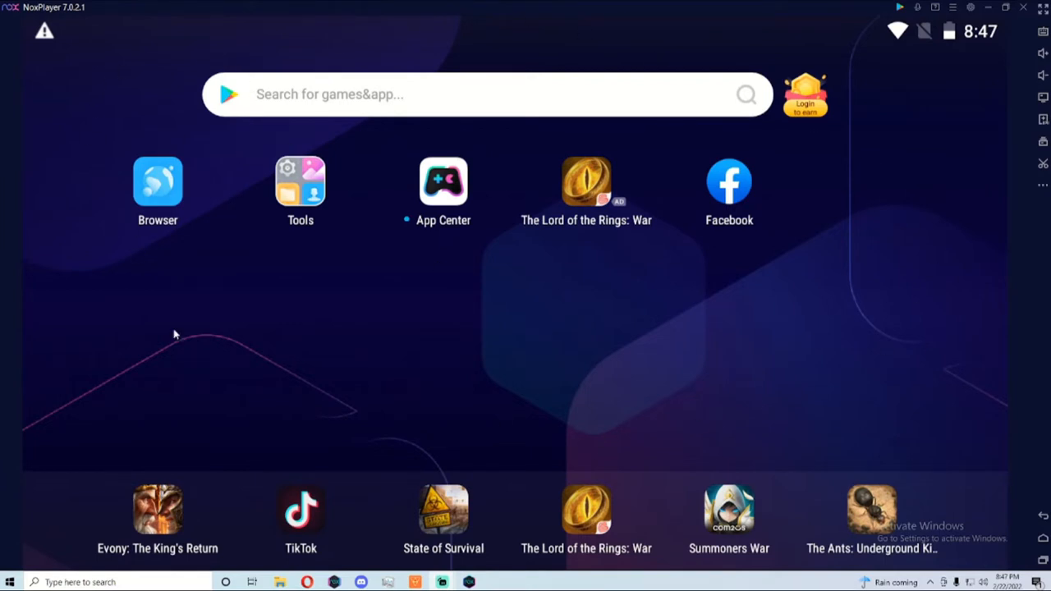
mouse_move(904, 424)
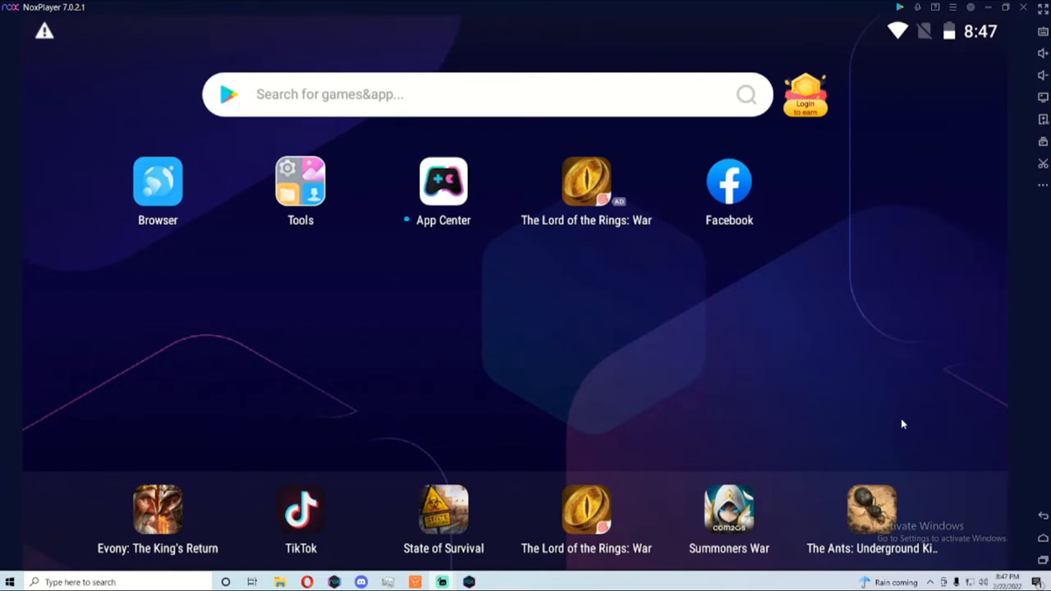
mouse_move(612, 251)
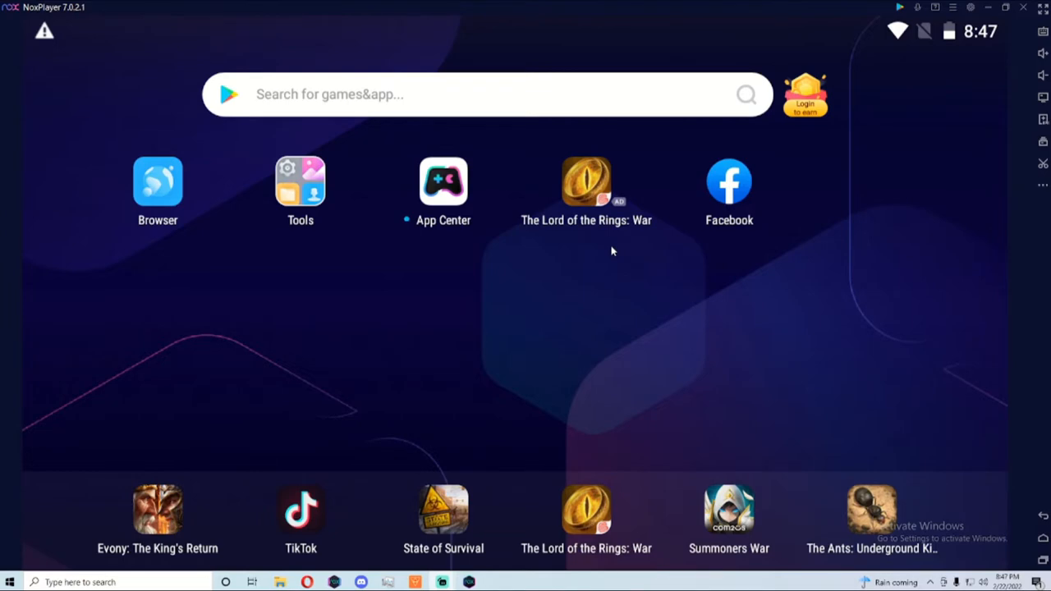
mouse_move(571, 105)
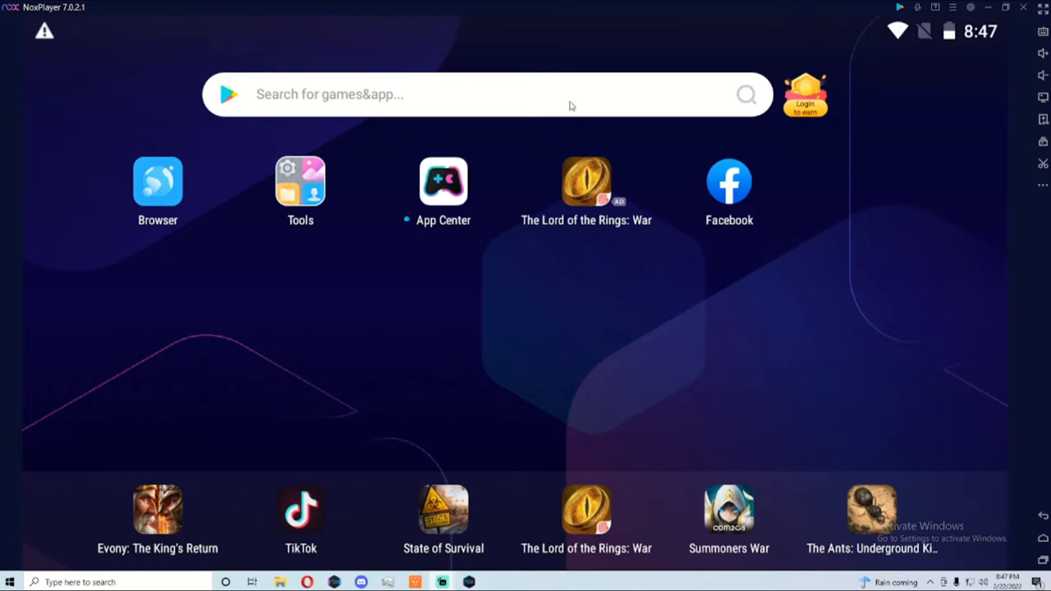
- Search NoxPlayer's home screen app search for 'sai installer'
left_click(485, 94)
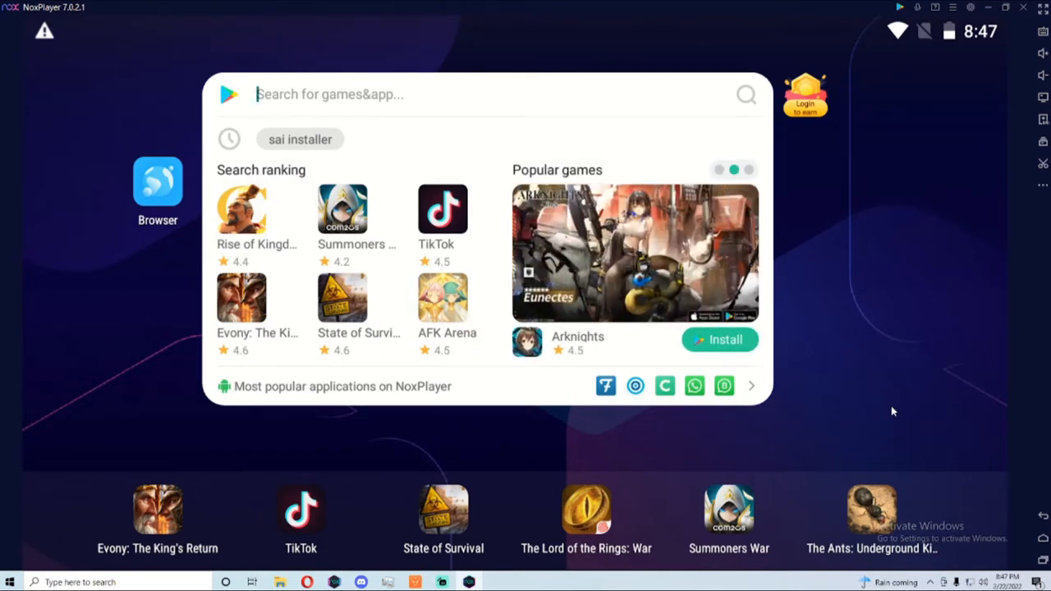
type("sai")
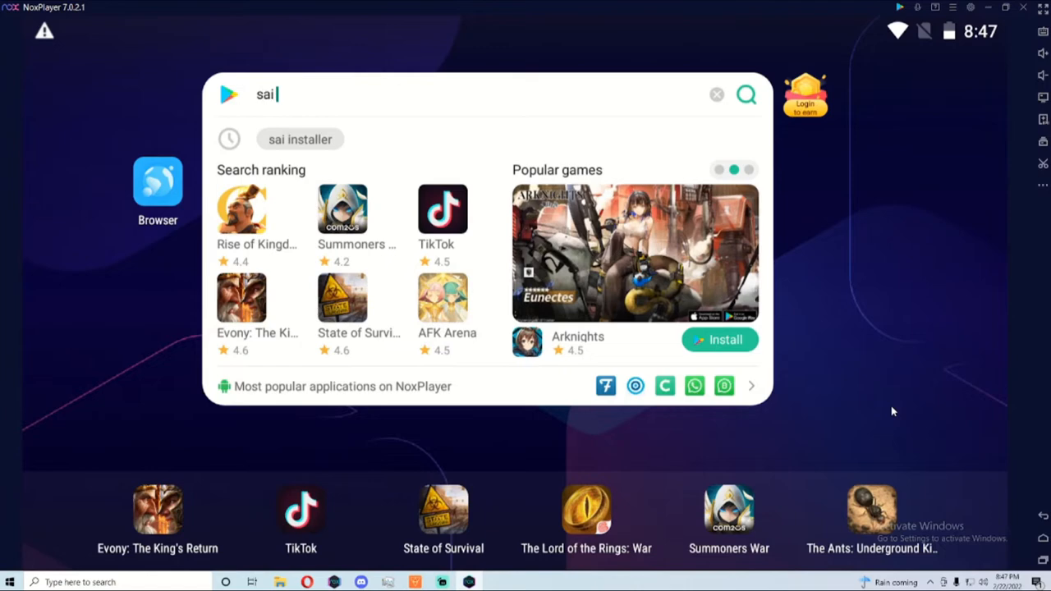
type("insta")
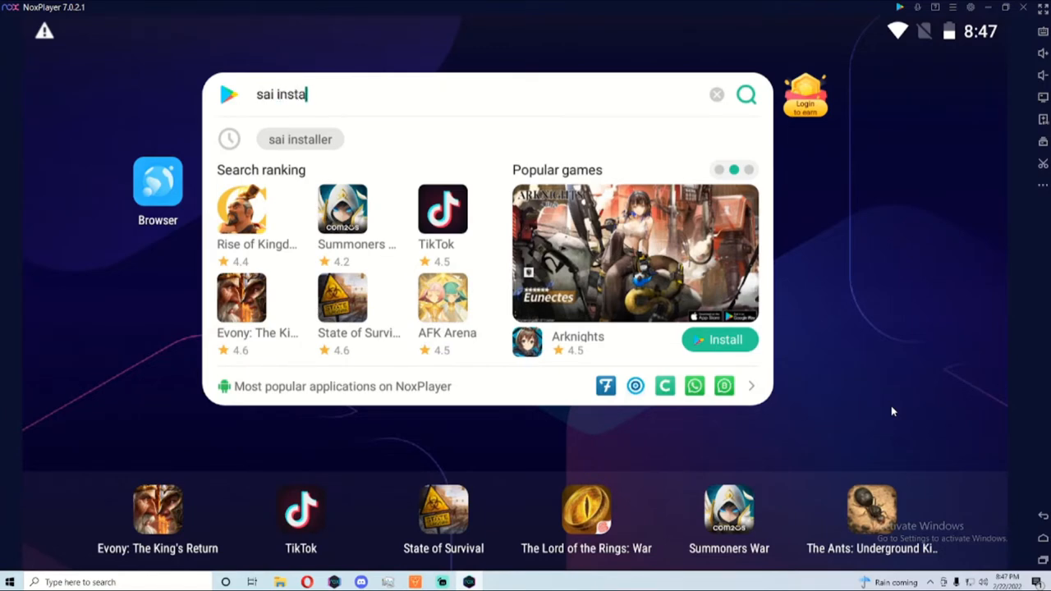
left_click(299, 139)
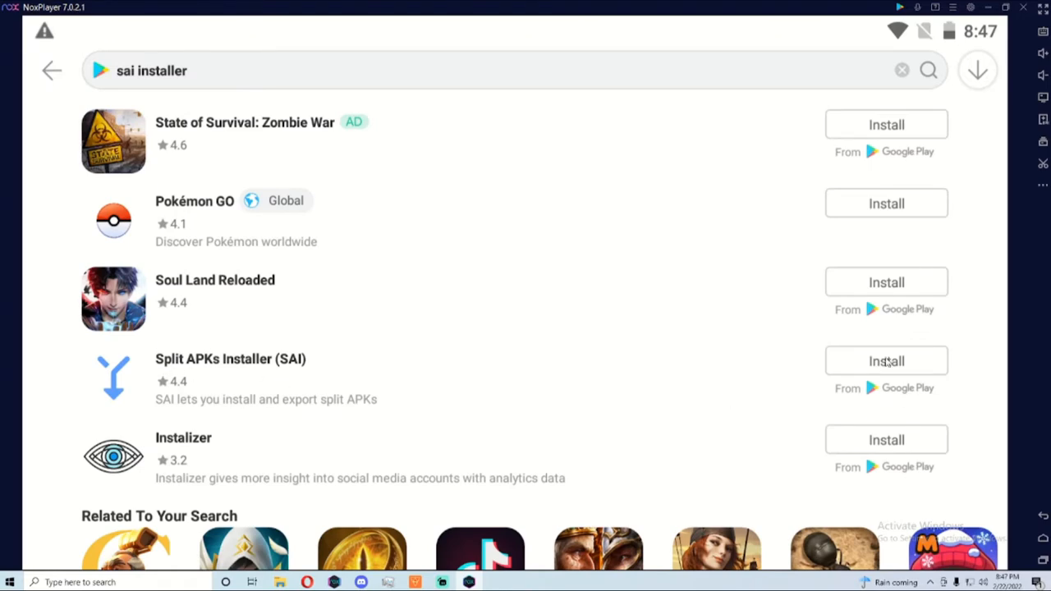
- Install Split APKs Installer (SAI) from its Google Play page and open it
left_click(231, 359)
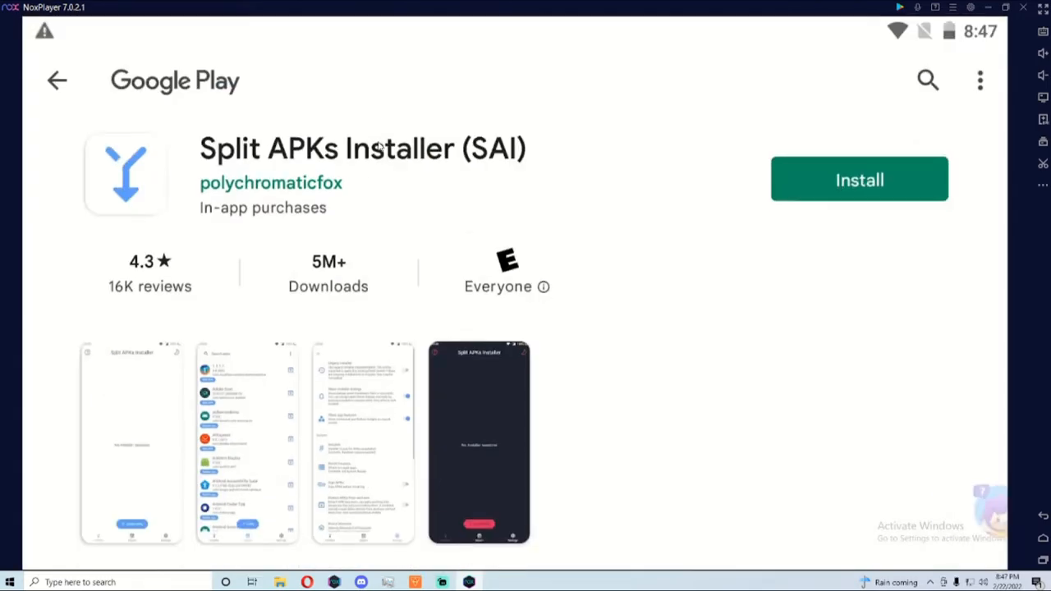
left_click(859, 179)
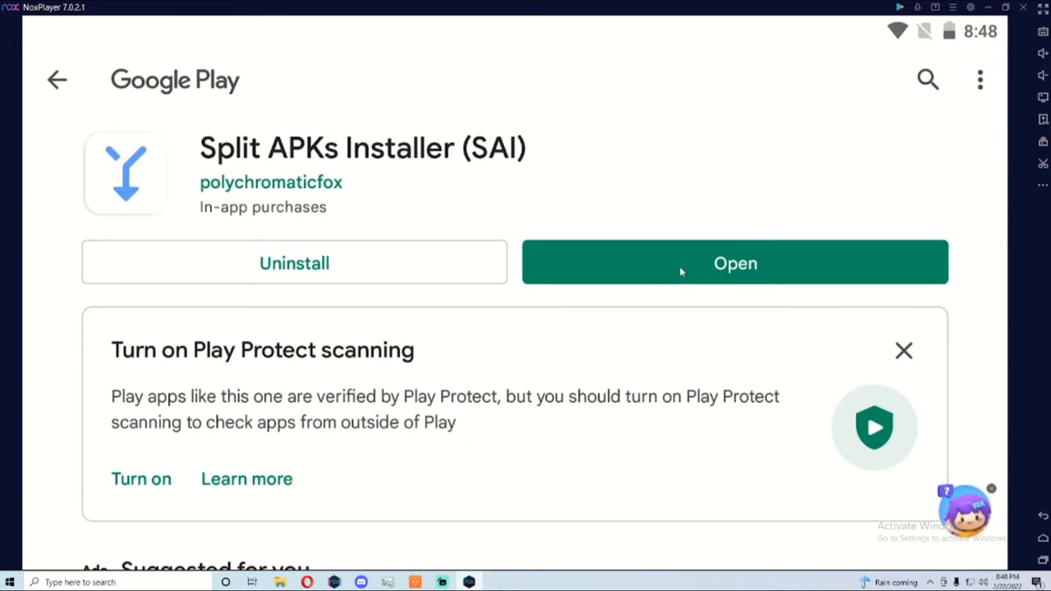
left_click(735, 262)
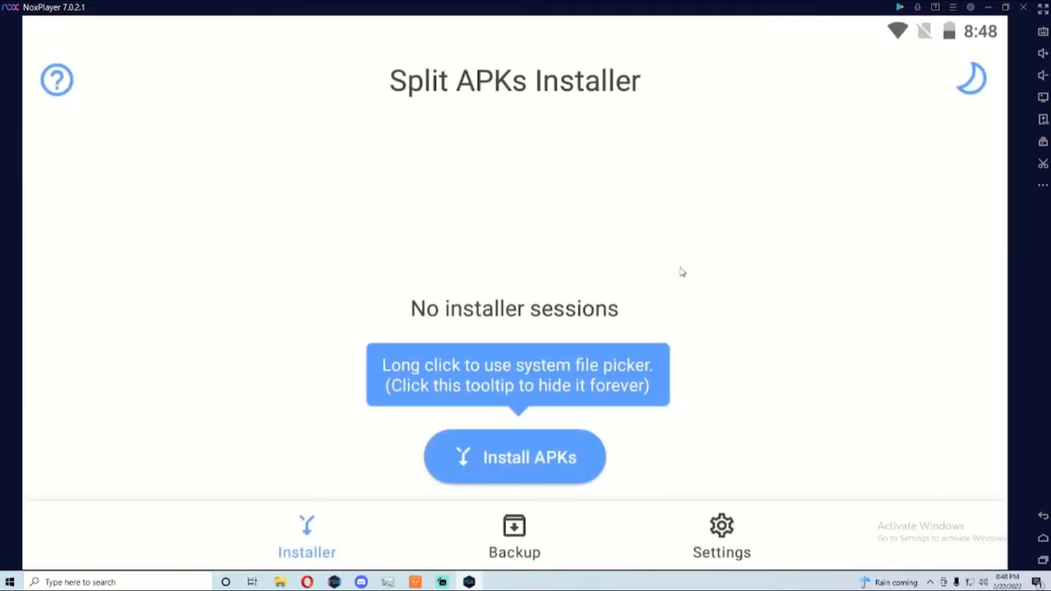
mouse_move(846, 432)
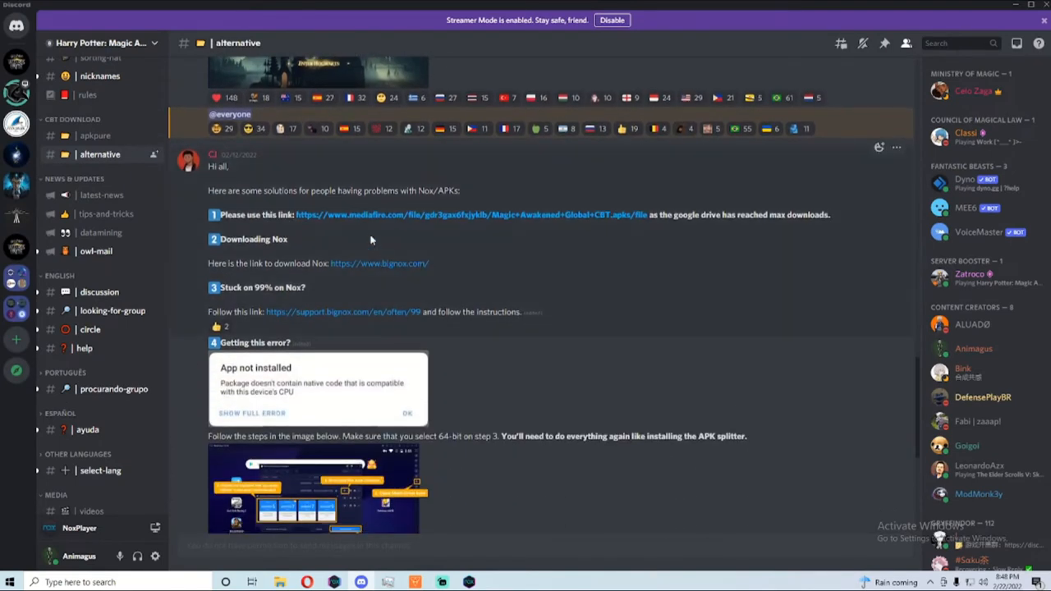
- Copy the MediaFire download link from the #alternative channel post
right_click(376, 214)
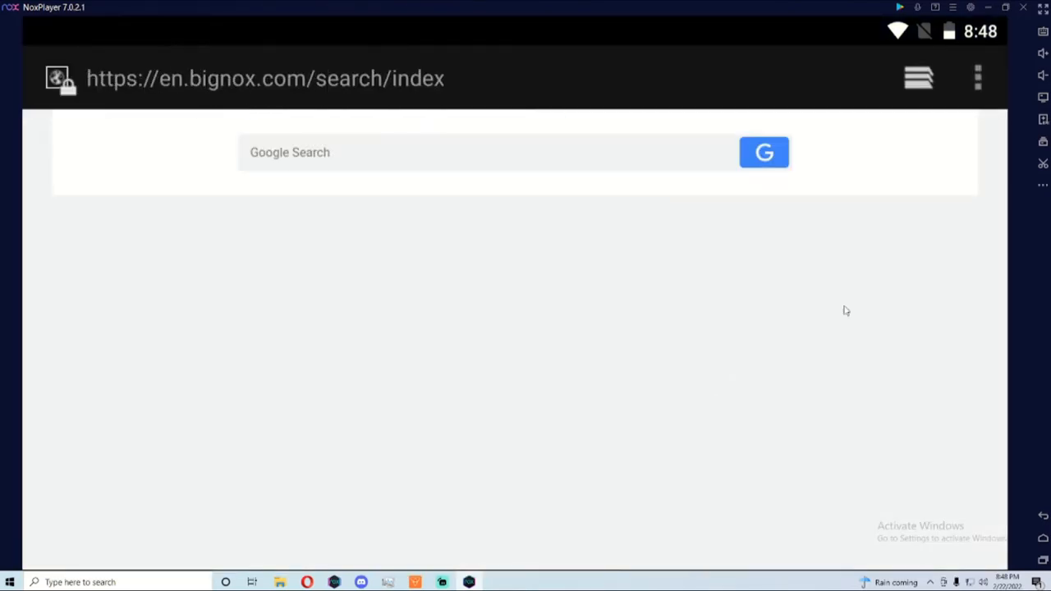
- Load the MediaFire link in NoxPlayer's browser and download Magic Awakened Global CBT-3.apks
left_click(266, 78)
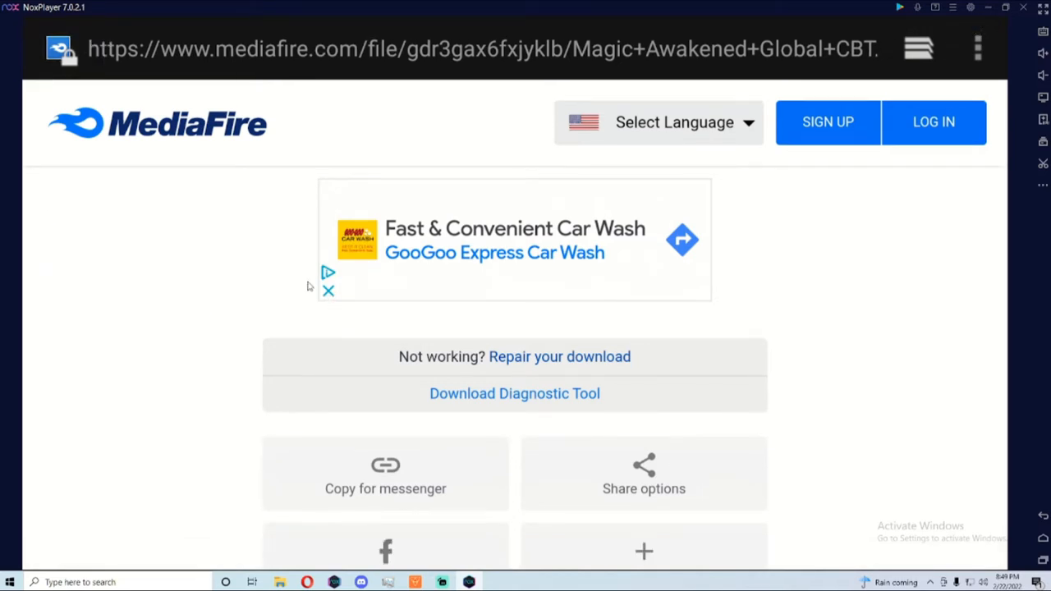
mouse_move(665, 452)
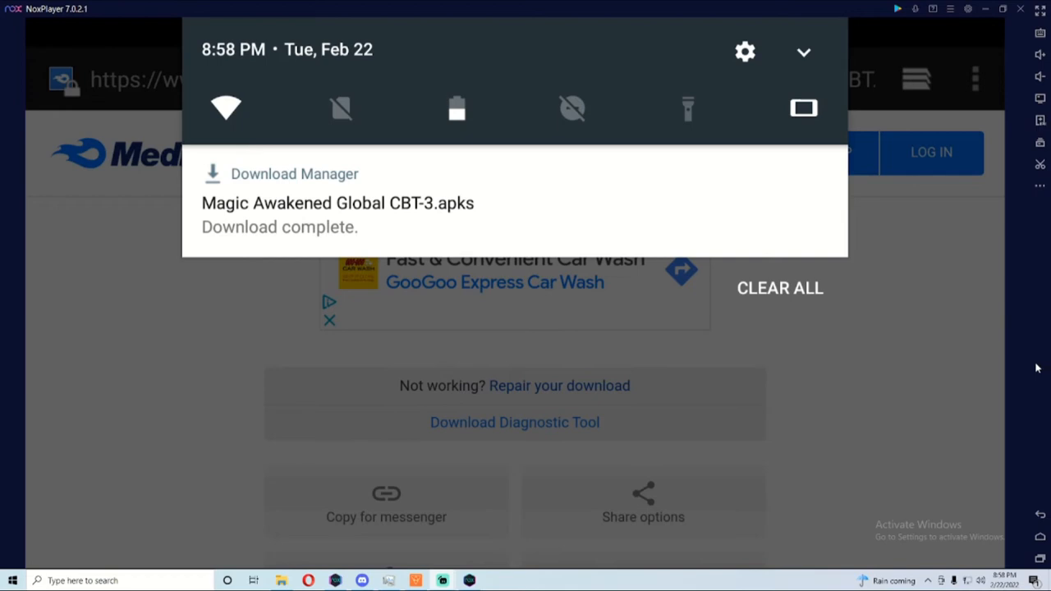
mouse_move(944, 330)
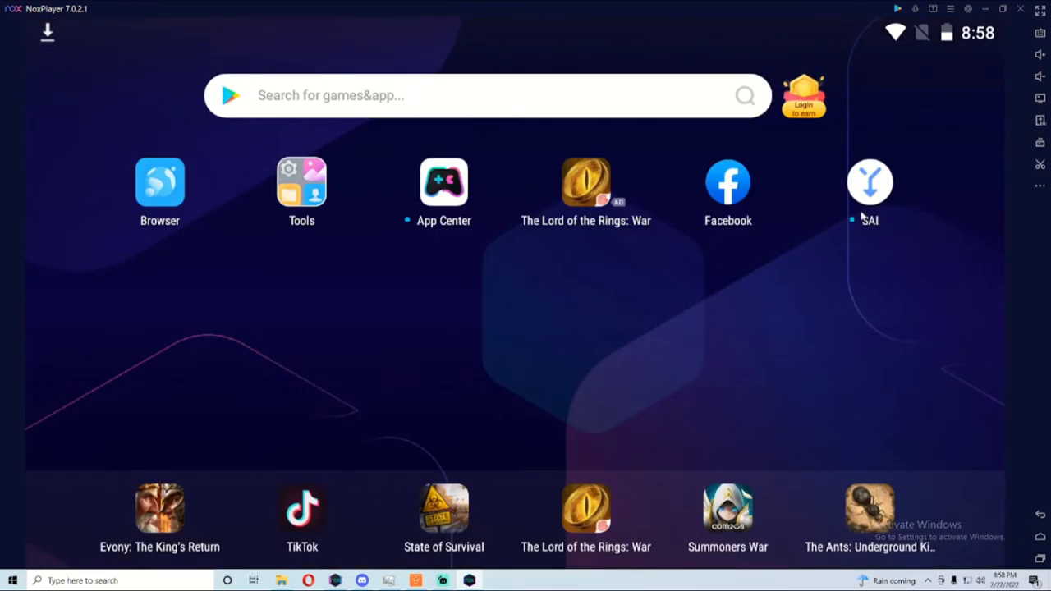
- Launch Split APKs Installer and start the Install APKs file selection
left_click(869, 182)
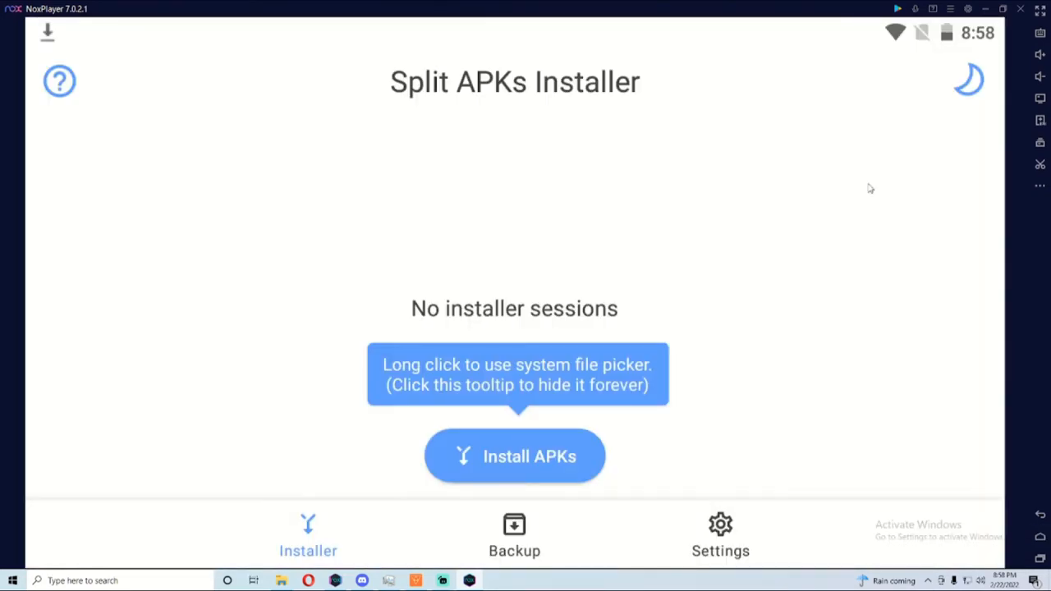
mouse_move(417, 430)
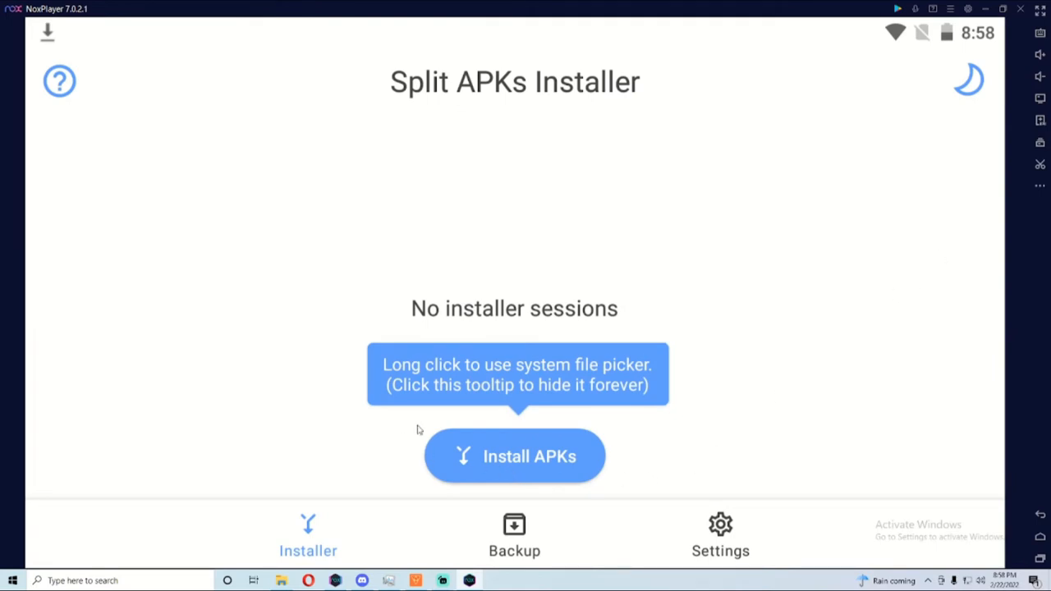
mouse_move(480, 459)
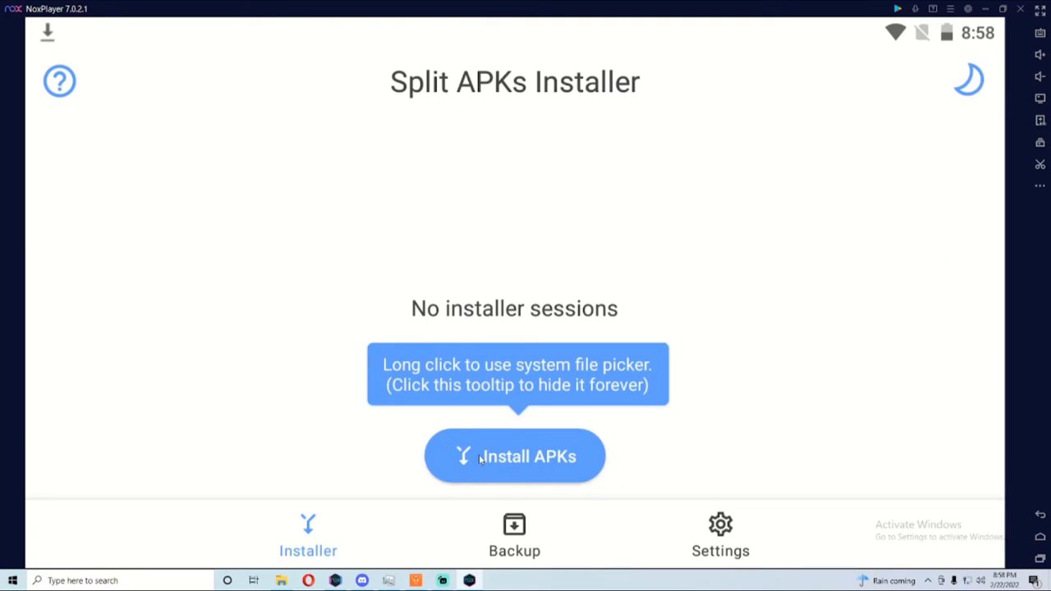
left_click(514, 457)
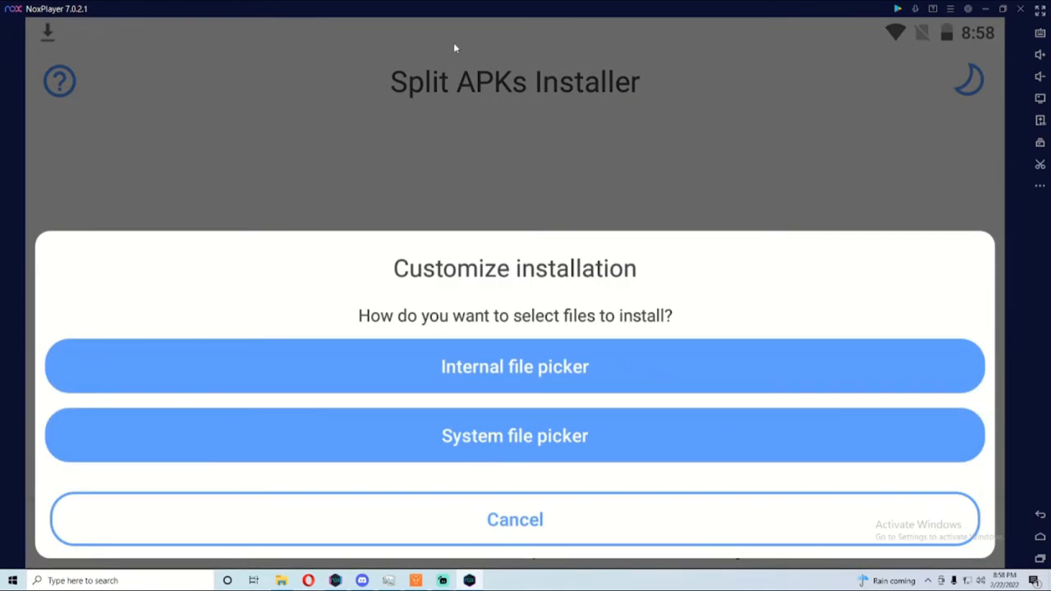
mouse_move(281, 519)
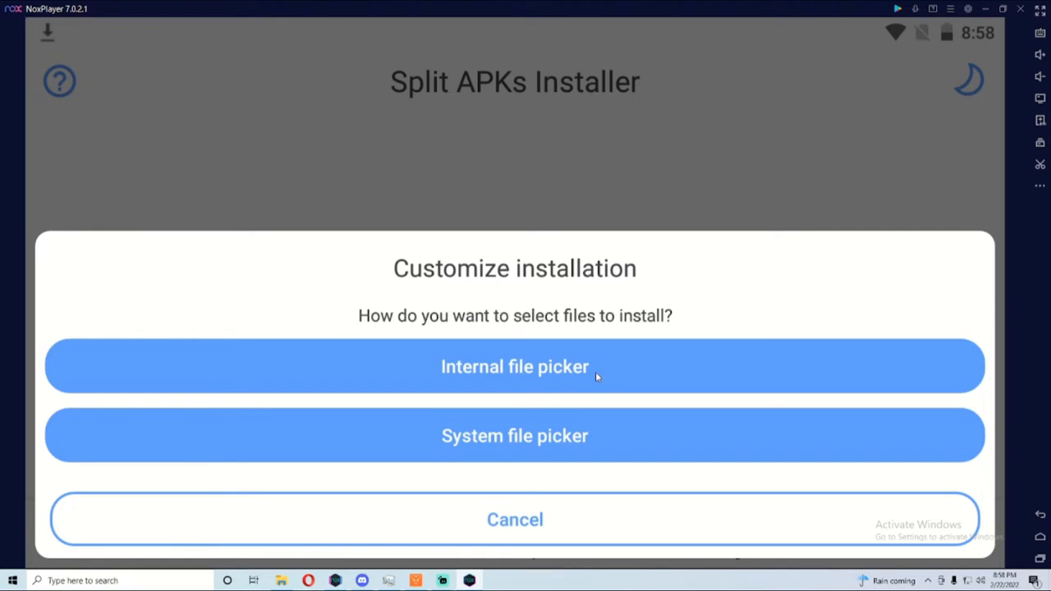
mouse_move(526, 435)
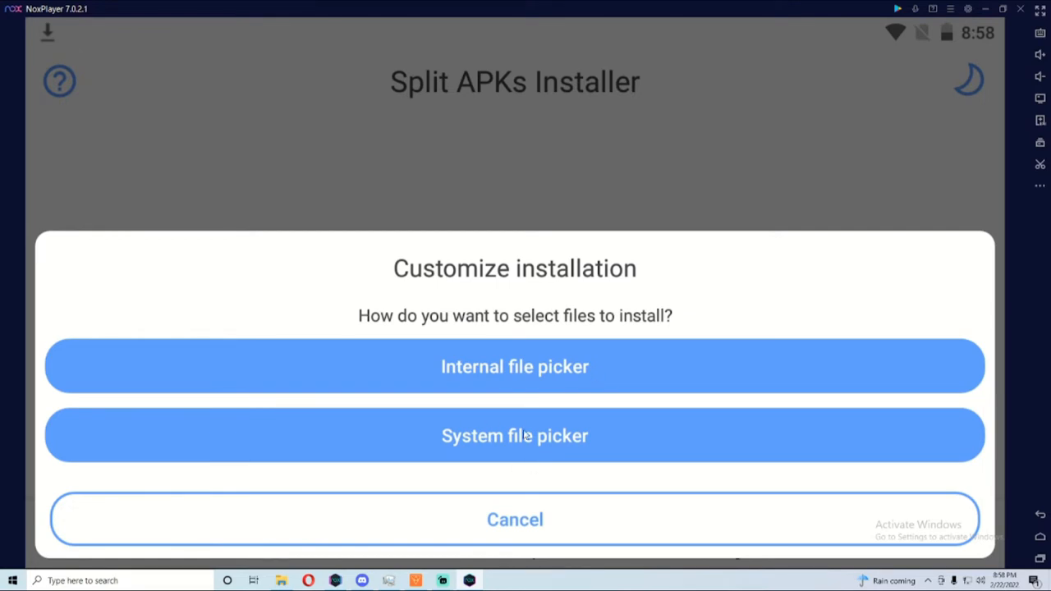
mouse_move(481, 446)
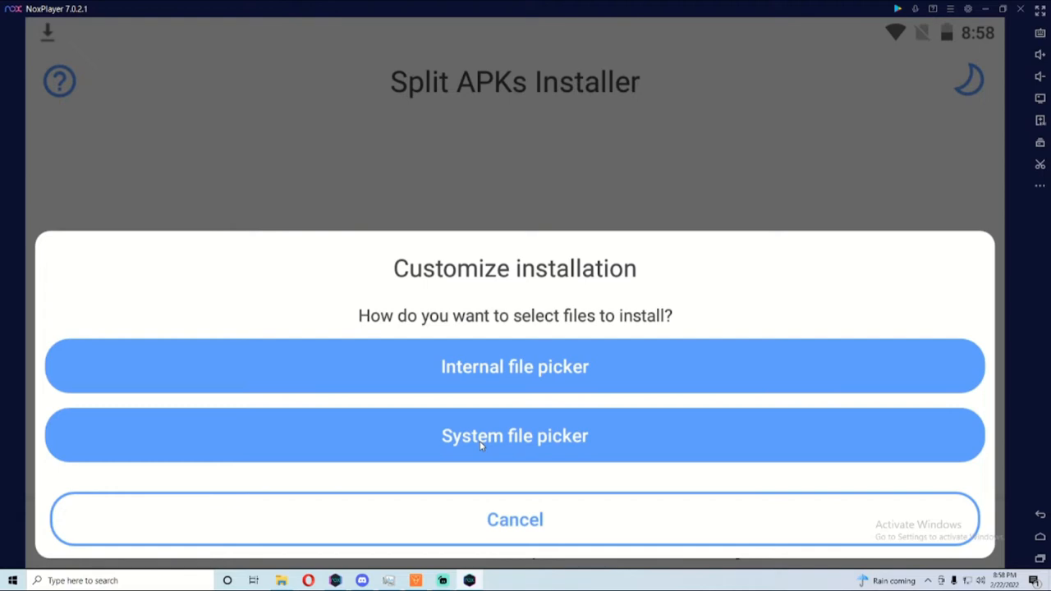
- Pick Magic Awakened Global CBT.apks from the Download folder for installation
left_click(514, 436)
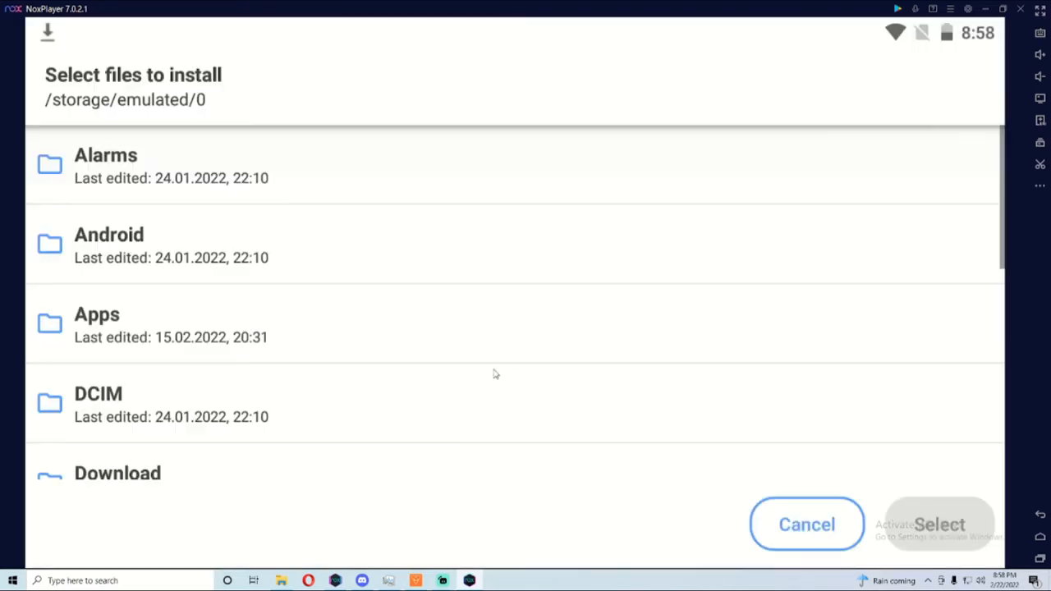
scroll("down", 3)
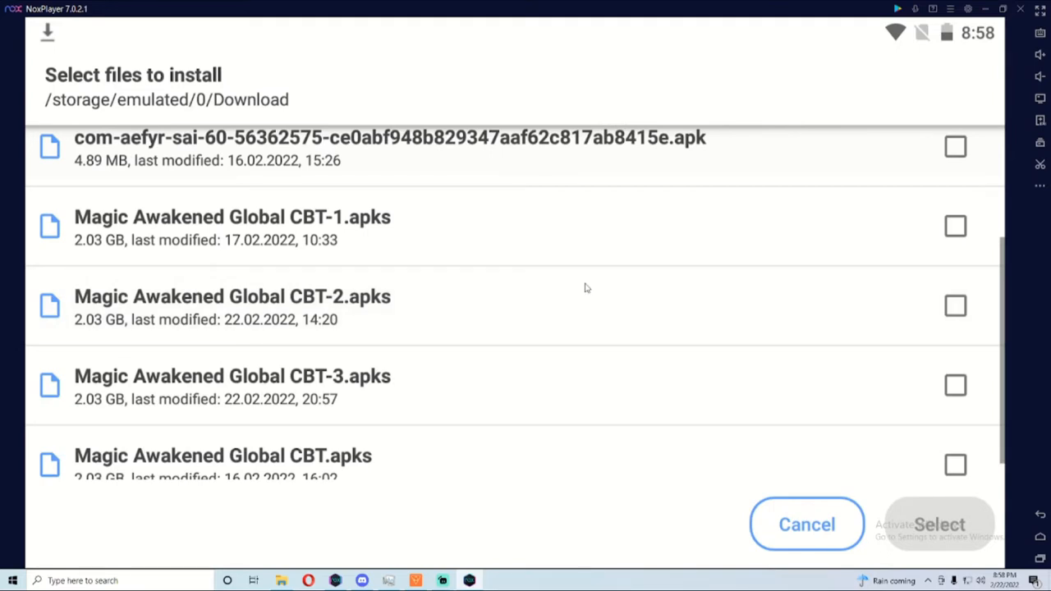
scroll("down", 3)
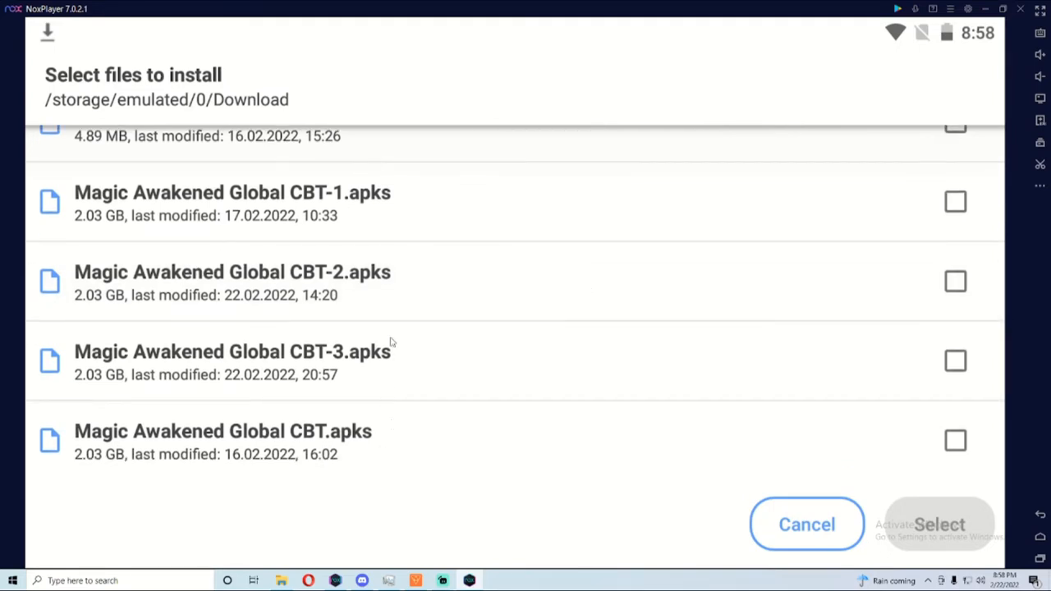
mouse_move(407, 204)
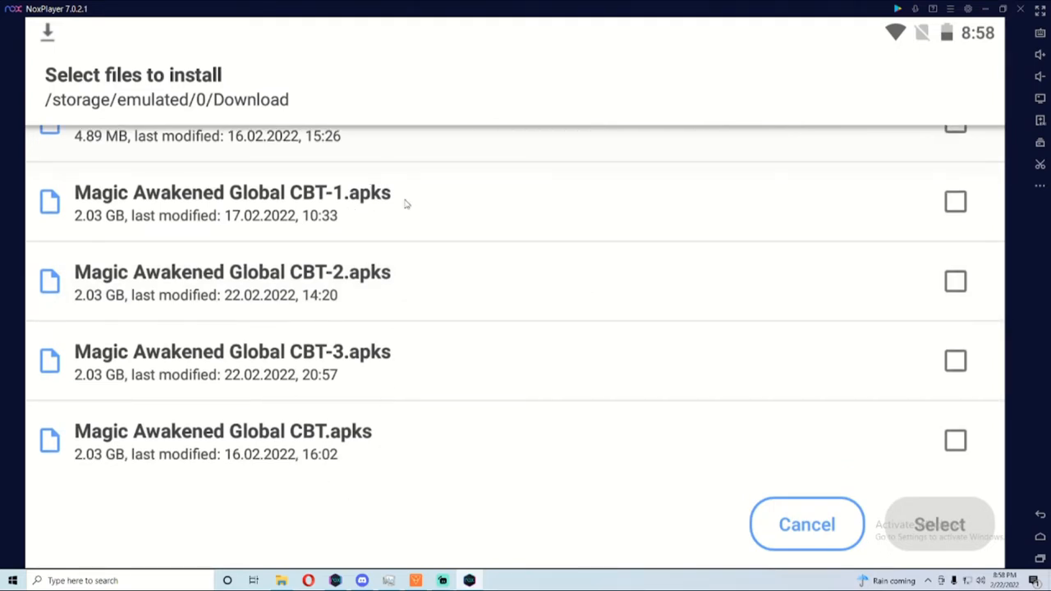
mouse_move(368, 430)
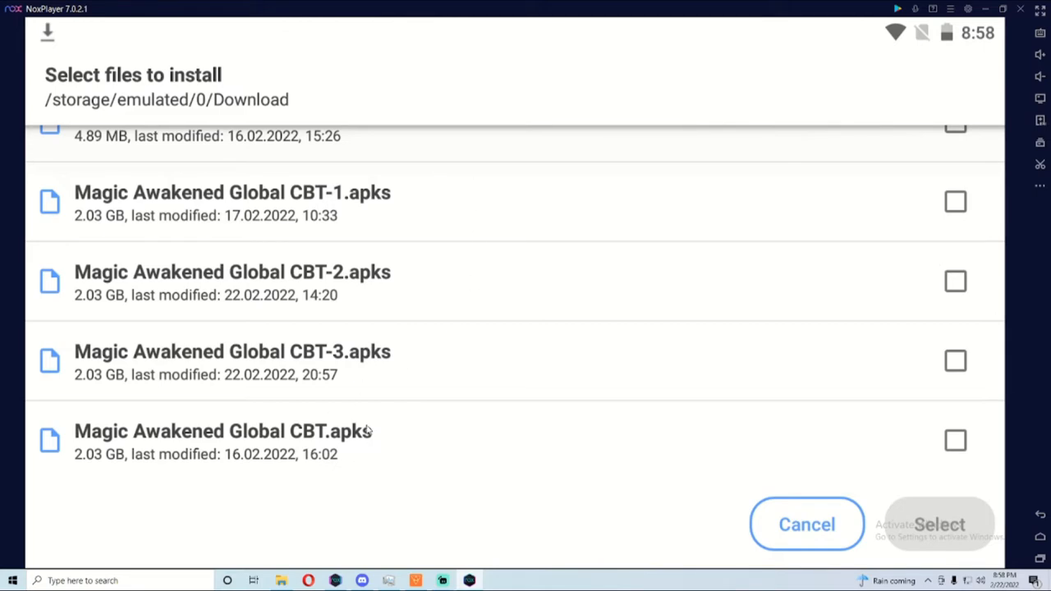
left_click(955, 440)
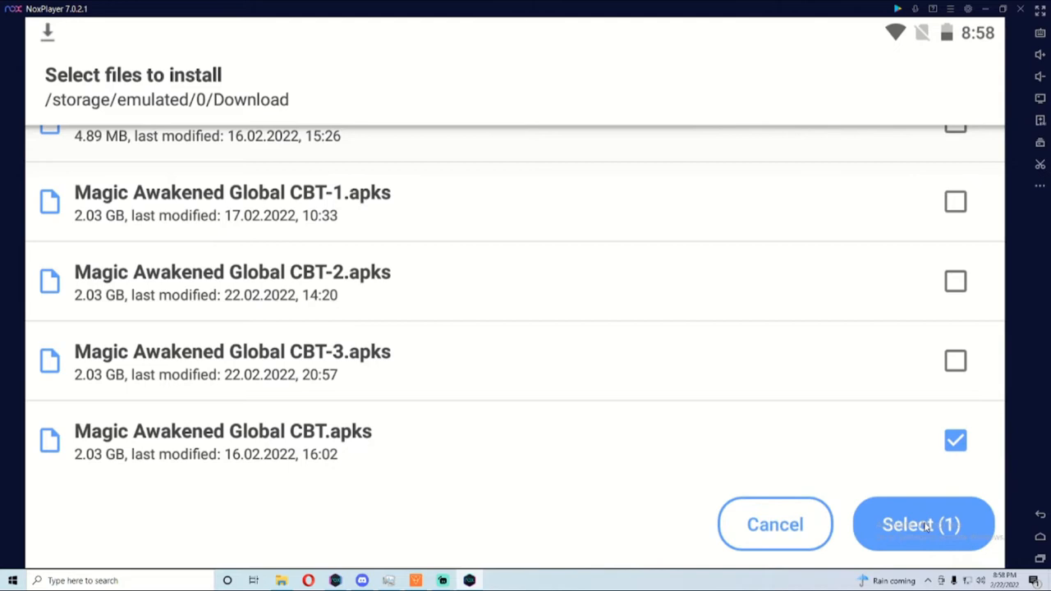
mouse_move(381, 203)
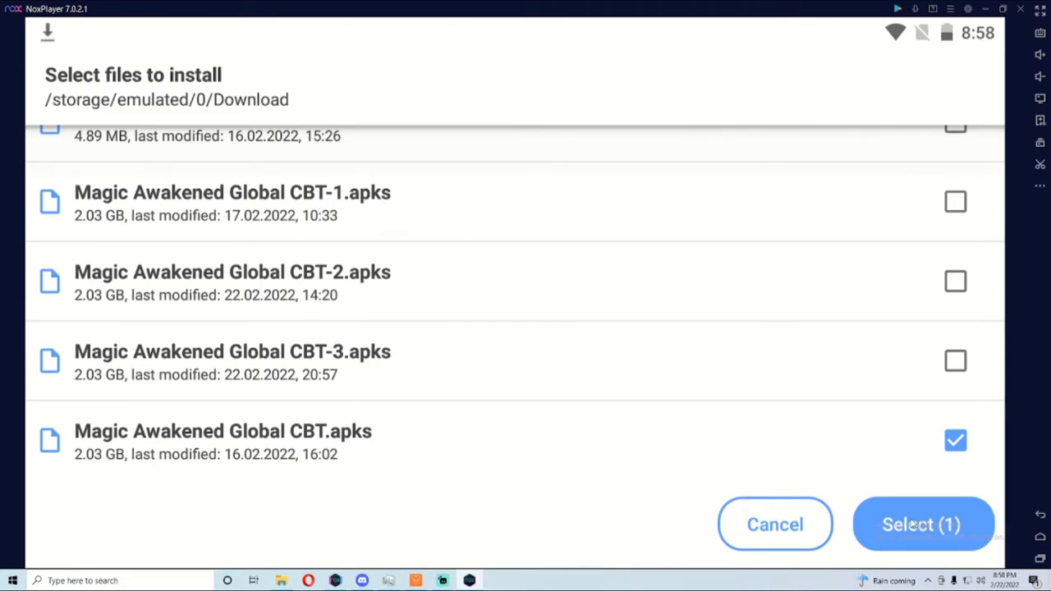
left_click(921, 524)
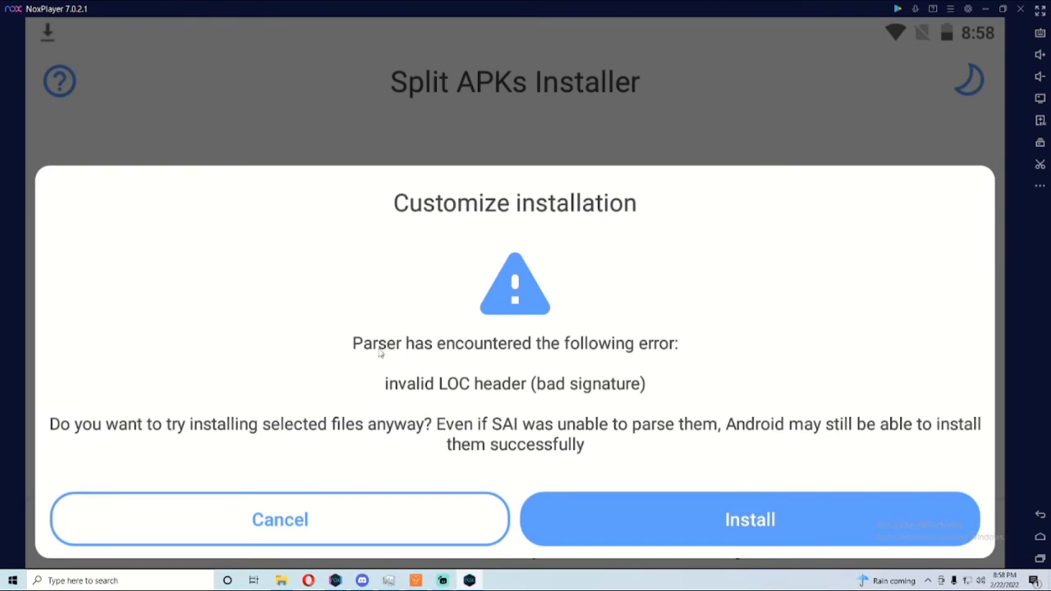
mouse_move(690, 394)
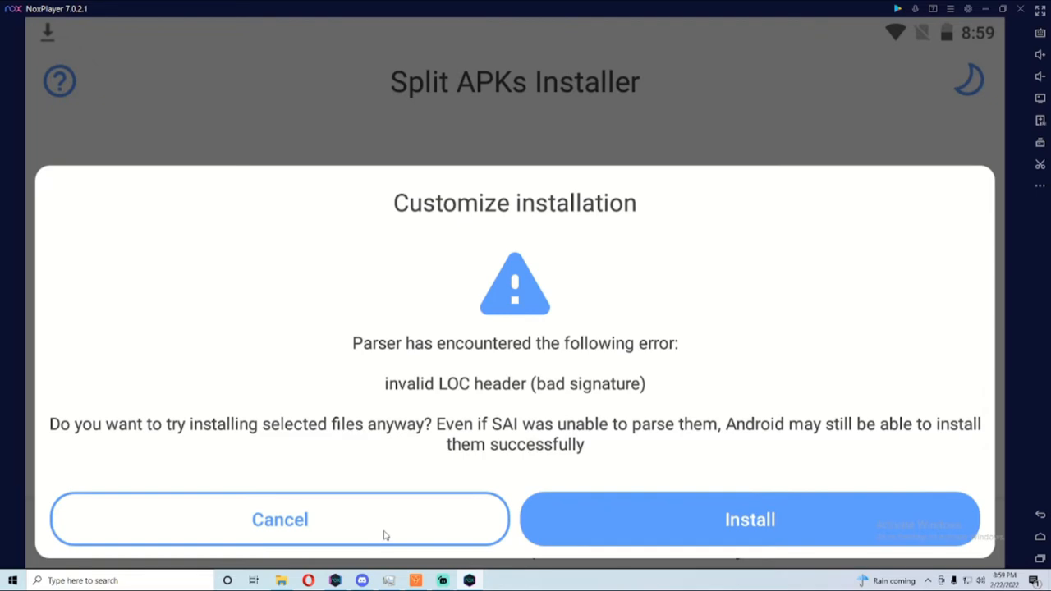
- Cancel the installation after the invalid LOC header parser error
left_click(279, 519)
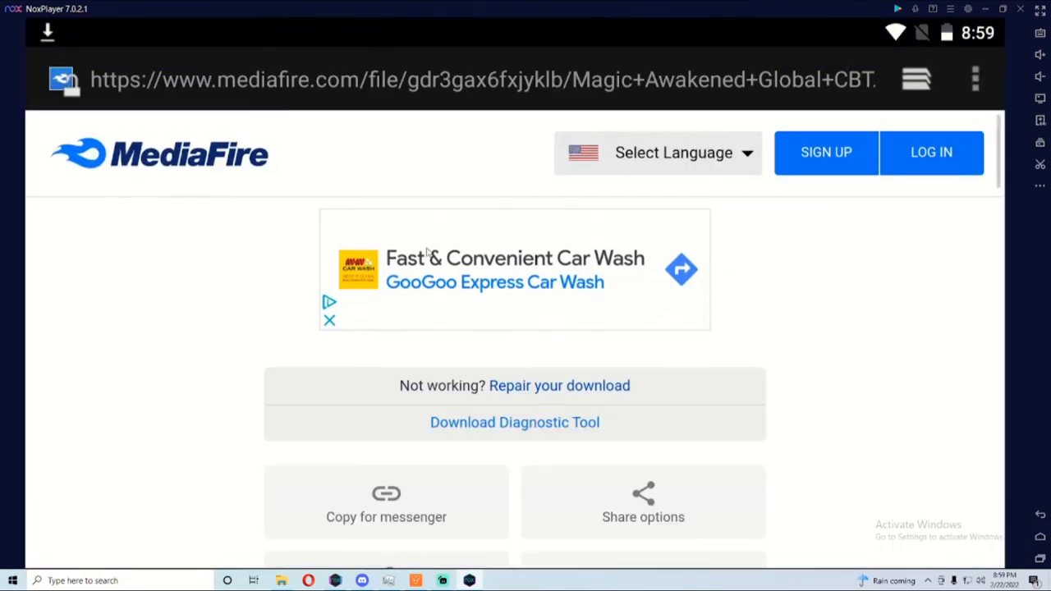
mouse_move(544, 392)
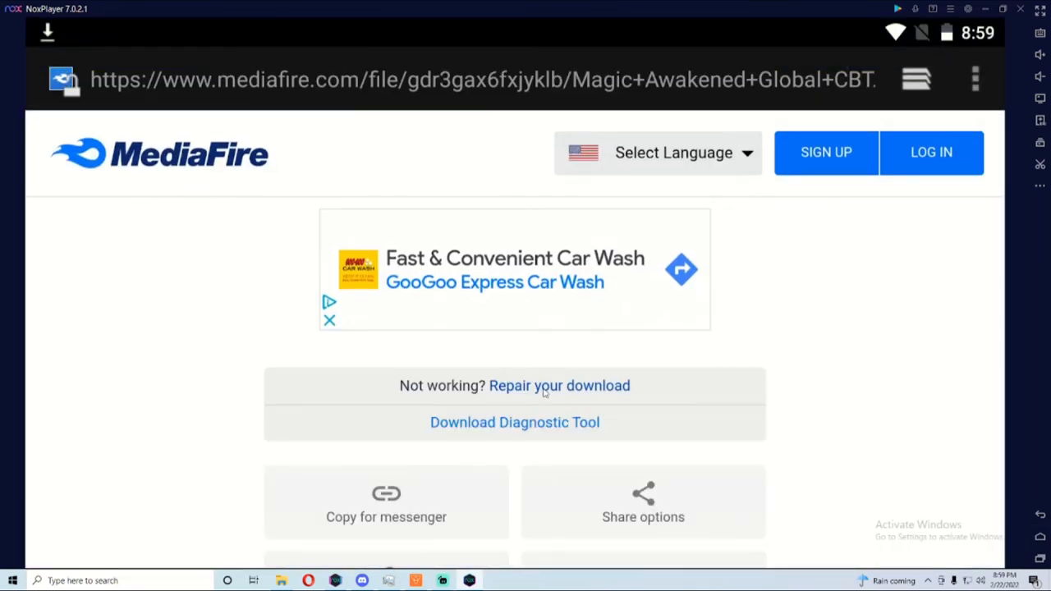
mouse_move(541, 412)
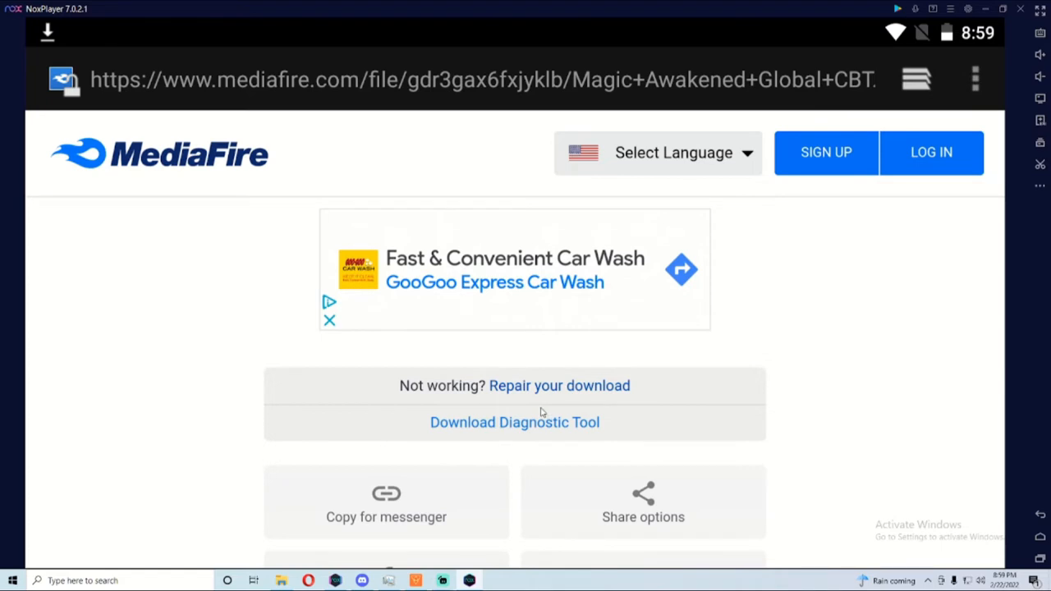
mouse_move(530, 391)
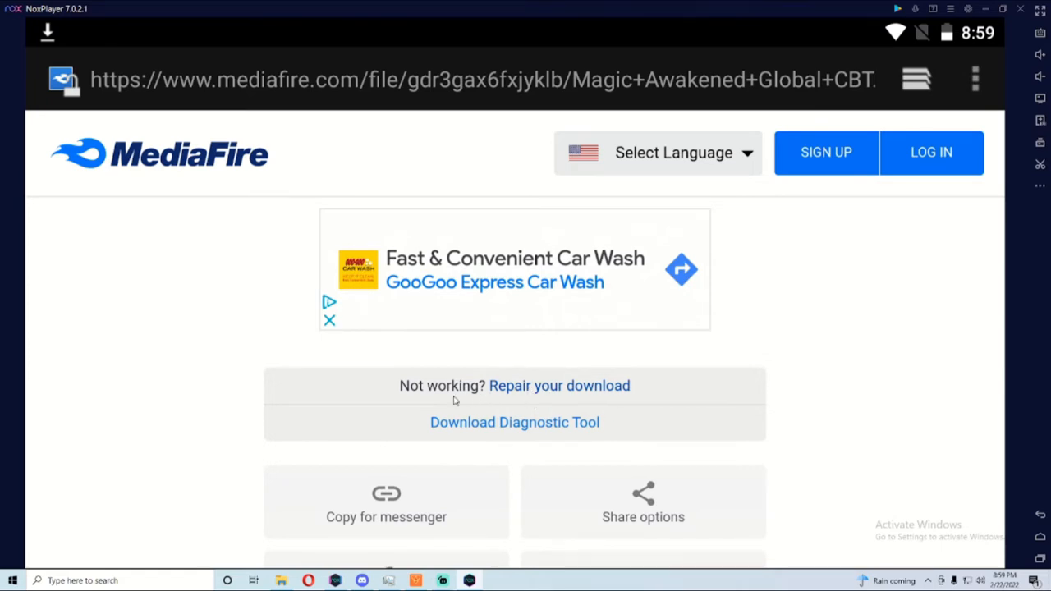
mouse_move(600, 371)
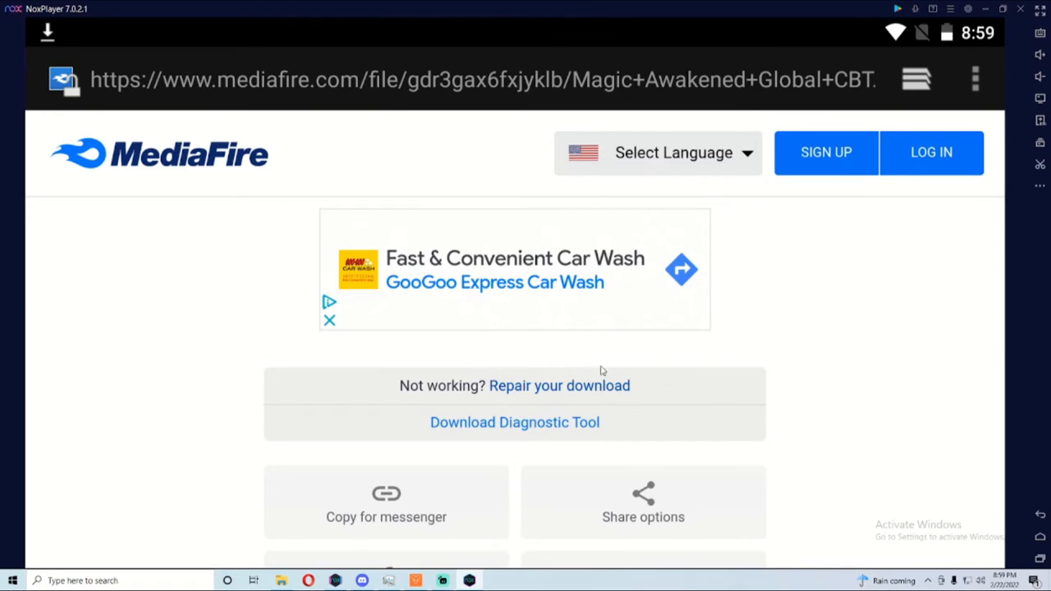
mouse_move(588, 393)
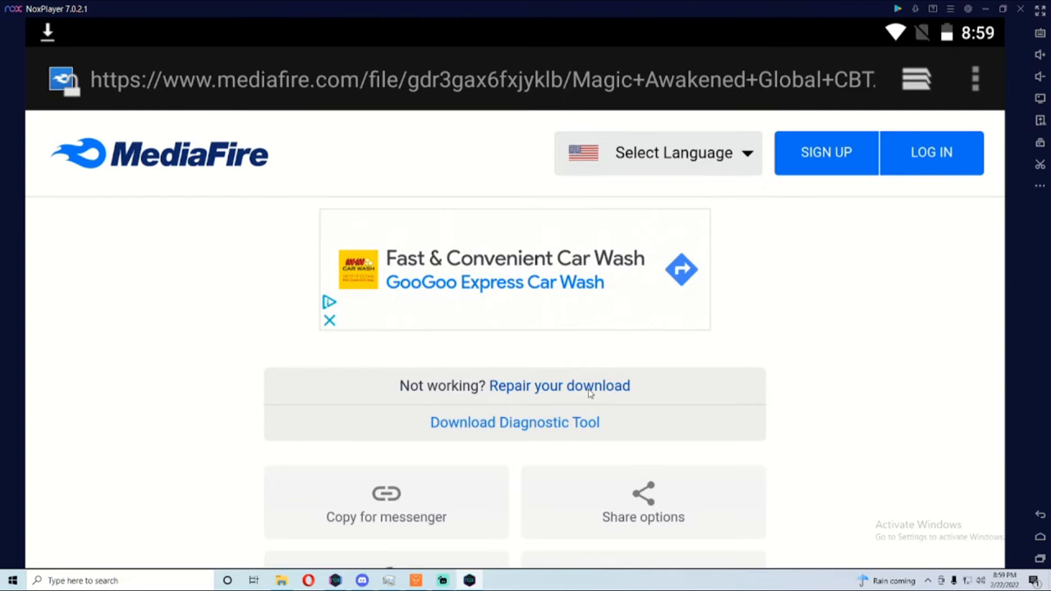
mouse_move(1034, 539)
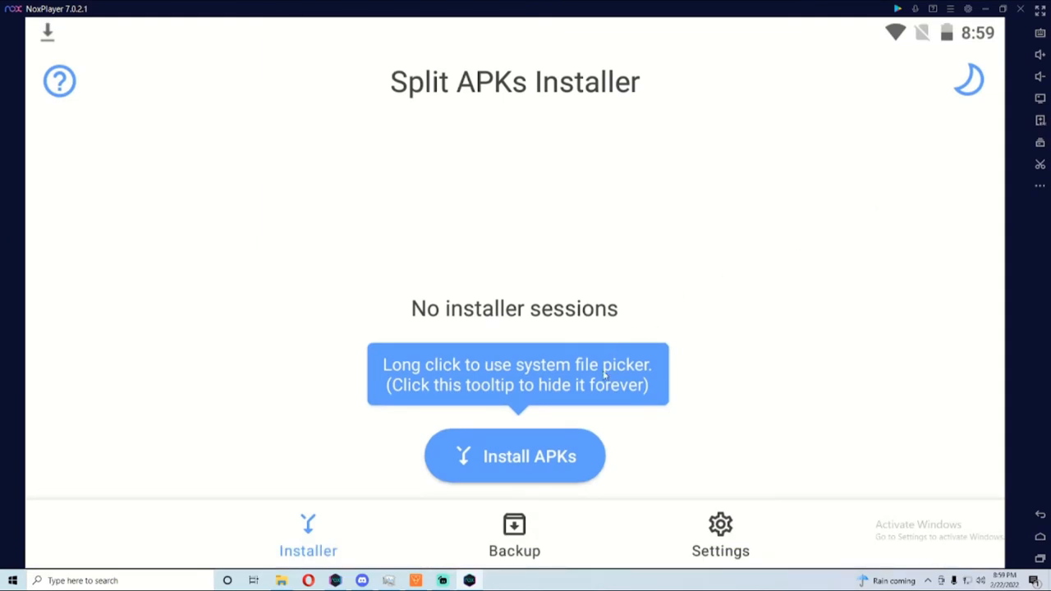
- Select Magic Awakened Global CBT-1.apks in Split APKs Installer and start installing it
left_click(514, 456)
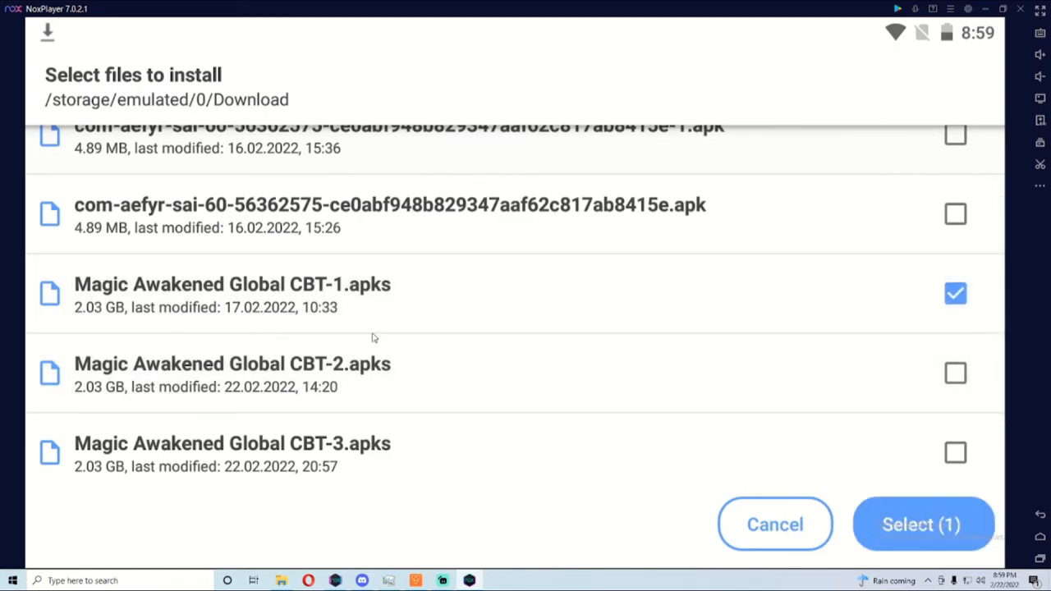
left_click(921, 524)
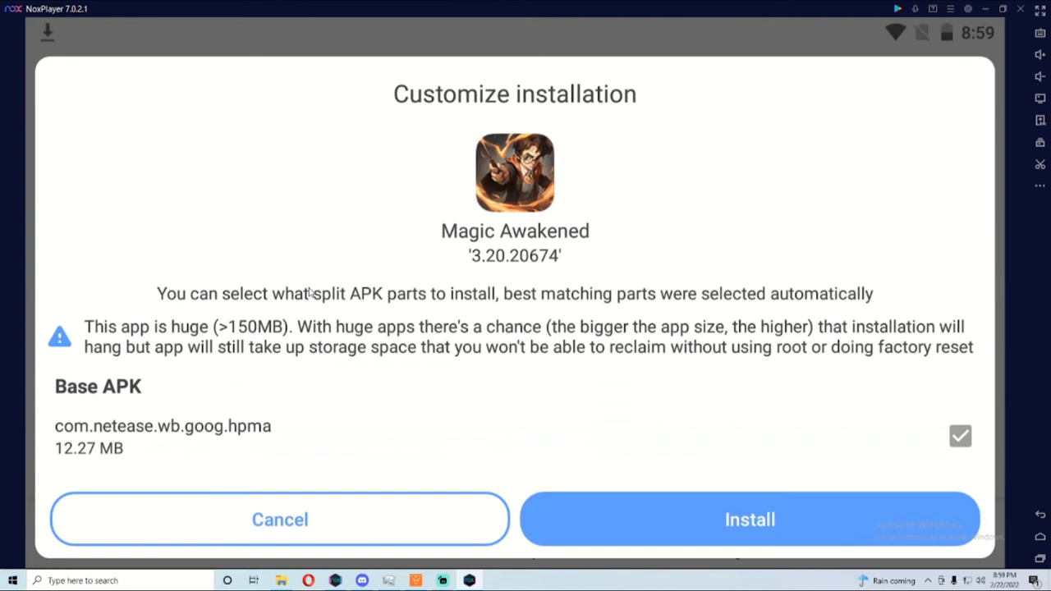
mouse_move(418, 193)
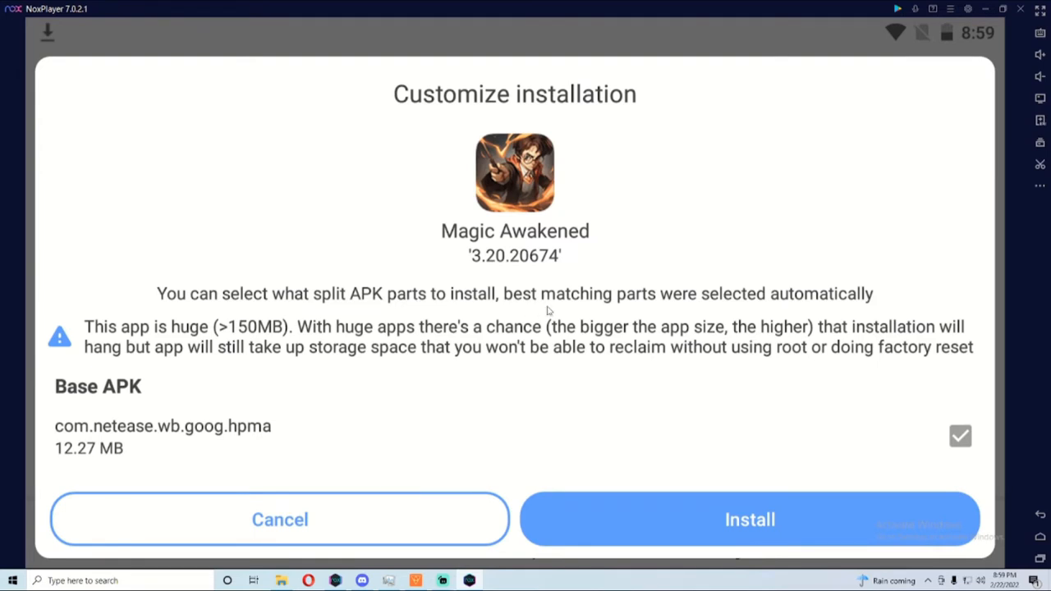
mouse_move(129, 287)
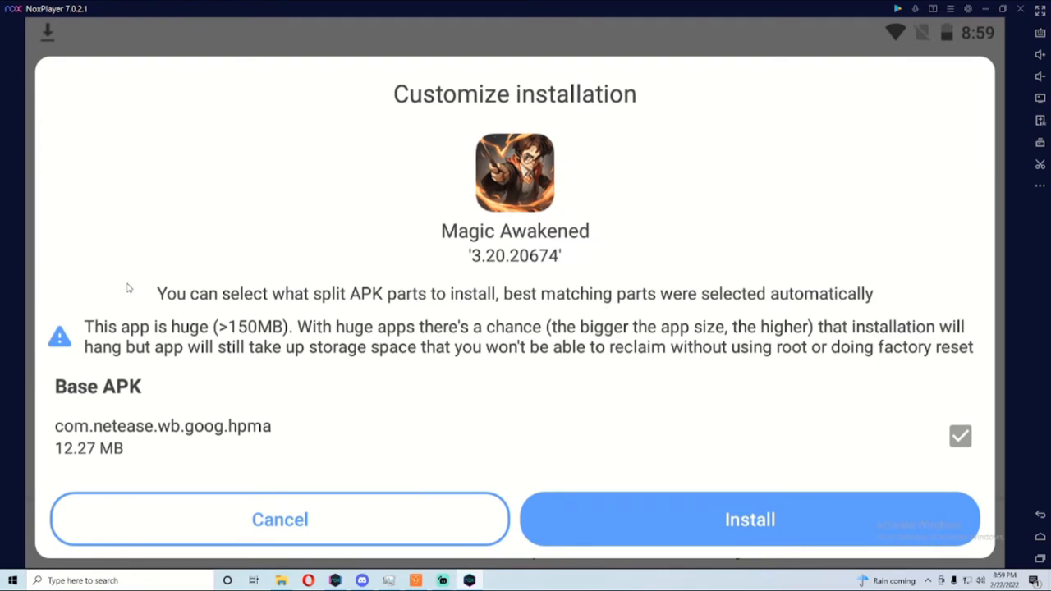
mouse_move(619, 320)
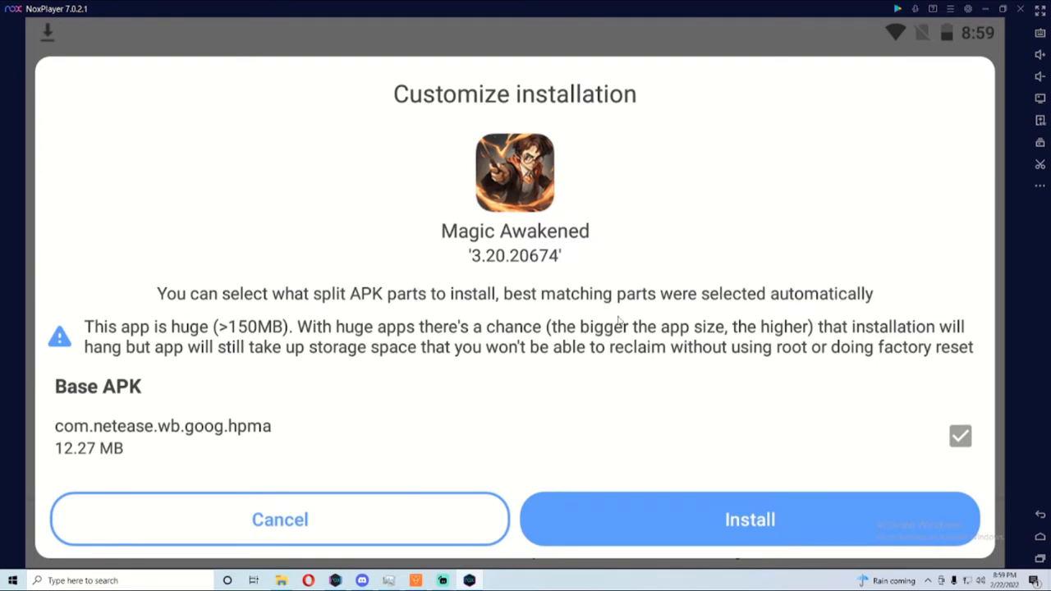
left_click(748, 519)
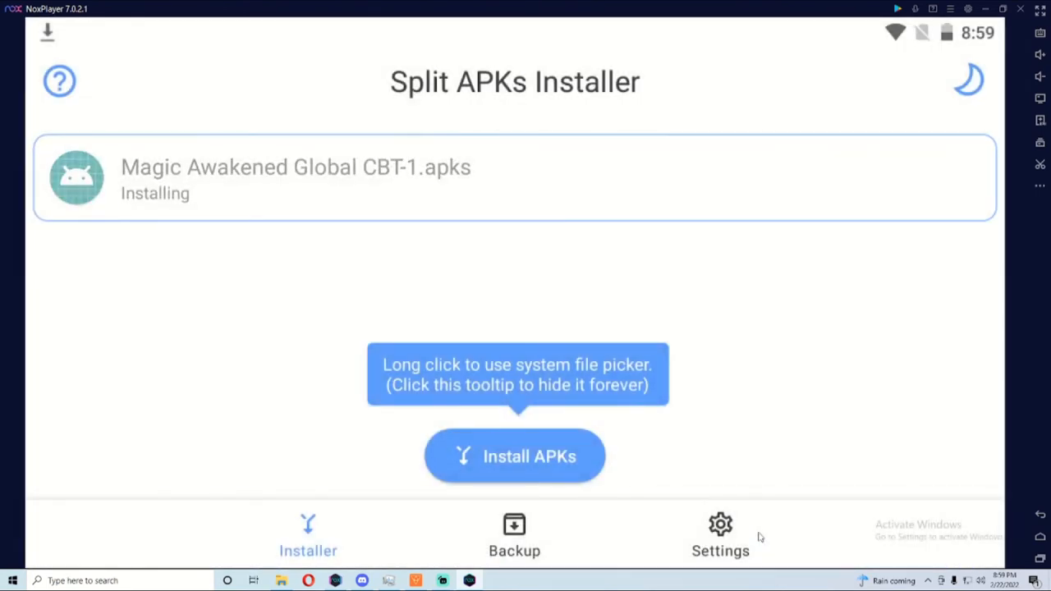
mouse_move(710, 322)
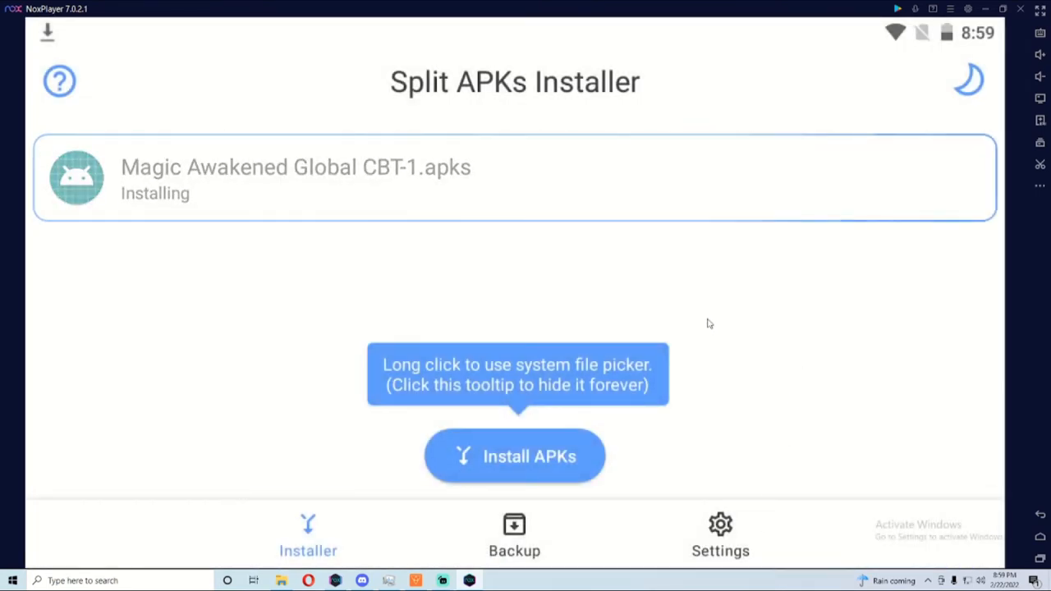
mouse_move(206, 336)
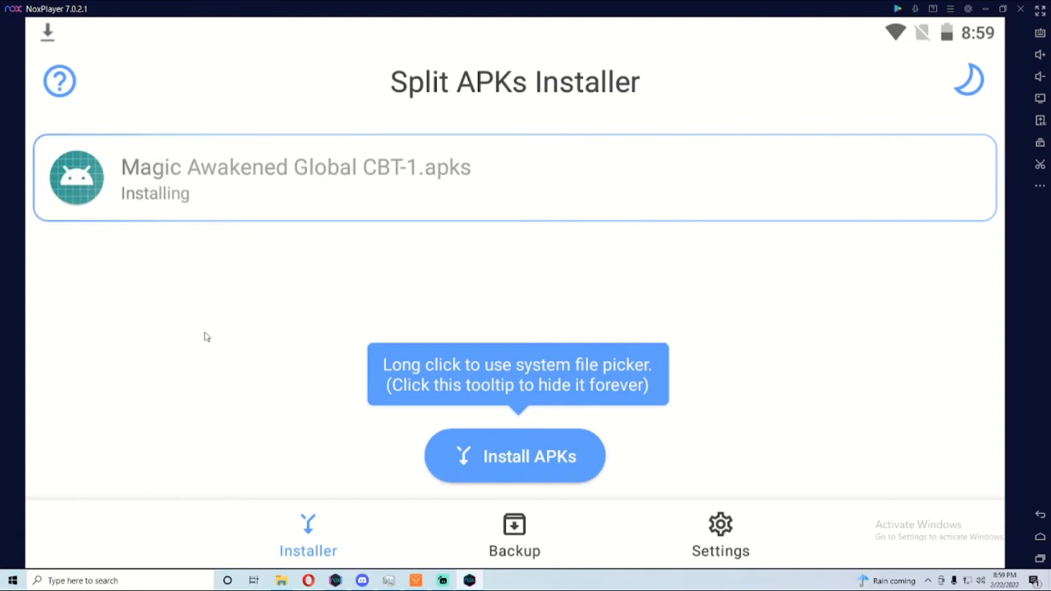
mouse_move(308, 388)
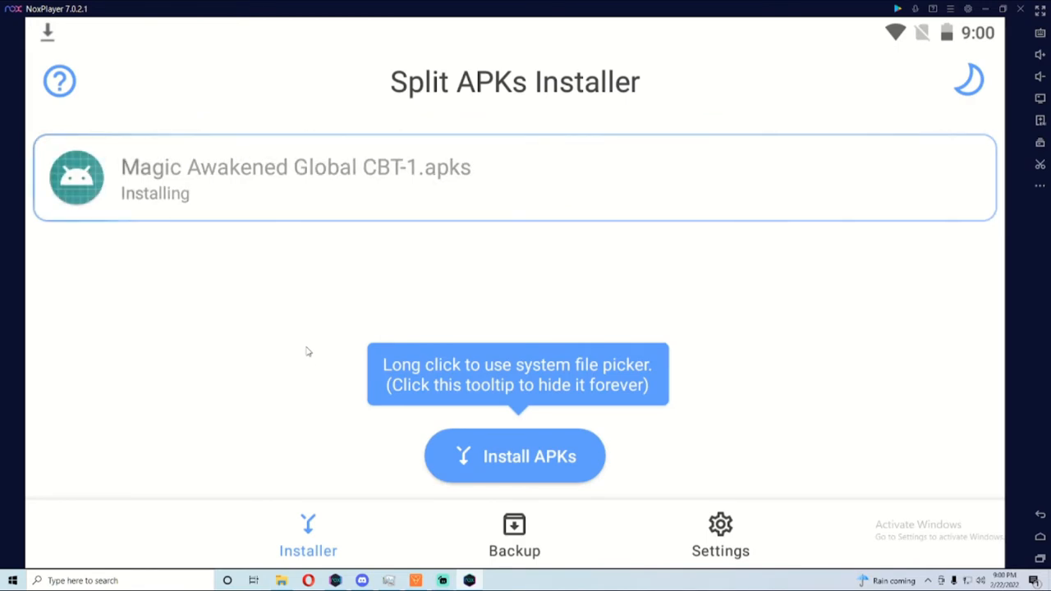
mouse_move(426, 305)
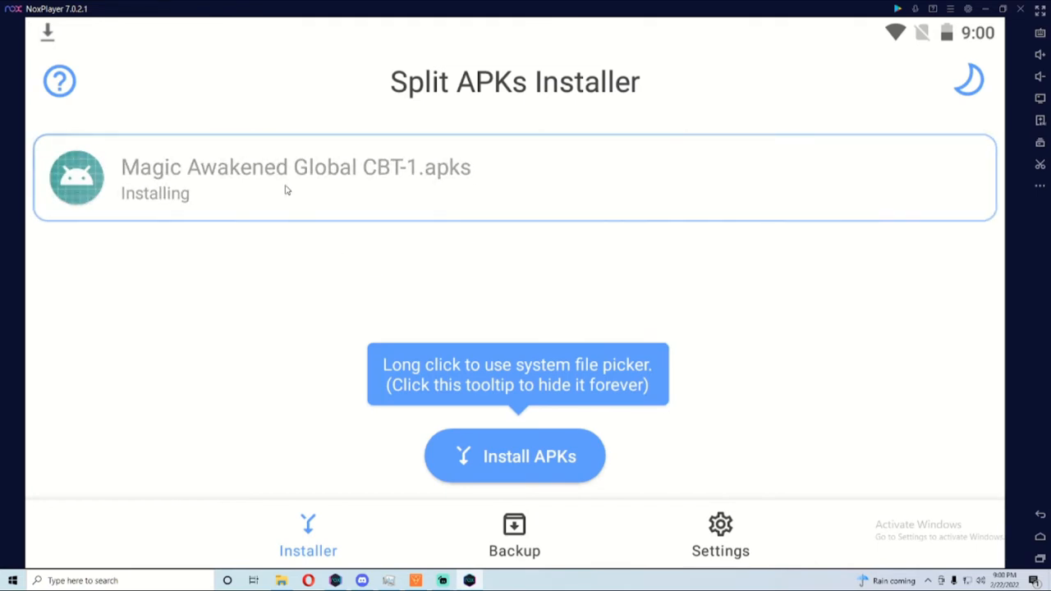
- Open the pending Installing session entry to raise Android's install prompt for Magic Awakened
left_click(514, 457)
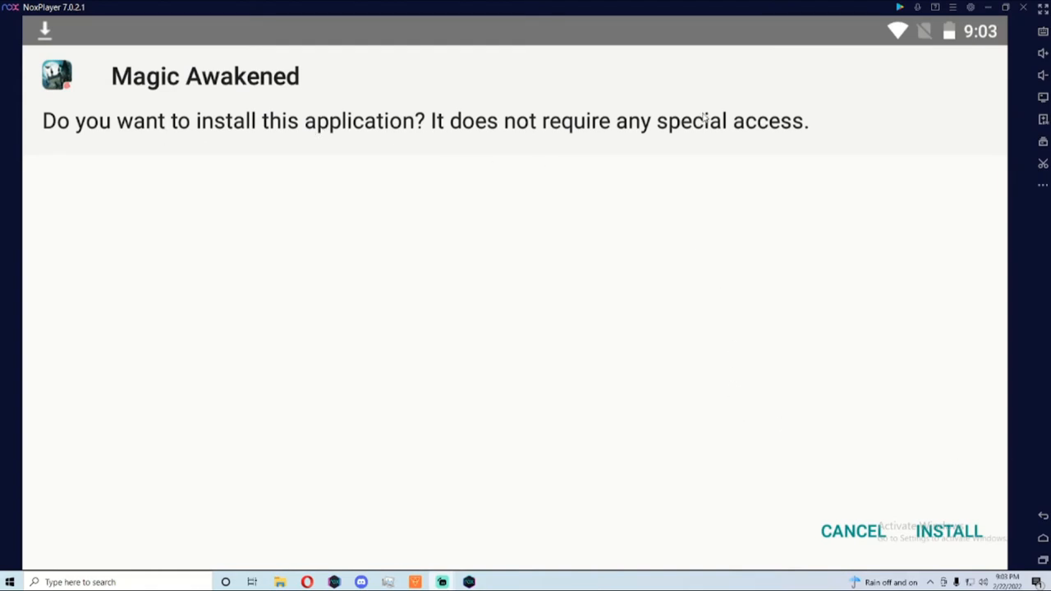
- Approve the Magic Awakened installation on Android's package installer prompt
left_click(948, 531)
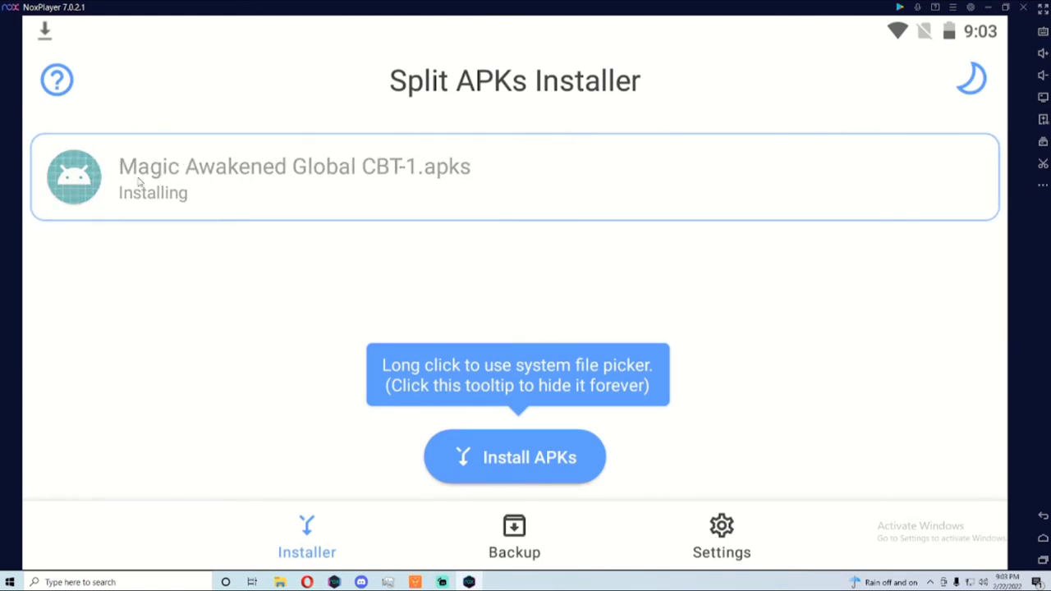
mouse_move(621, 299)
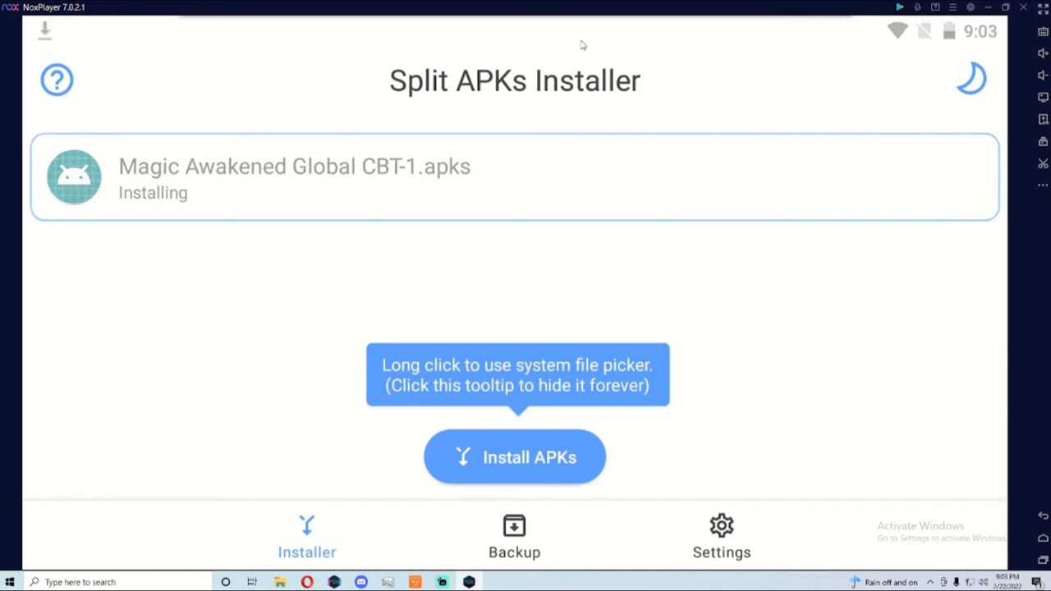
mouse_move(838, 360)
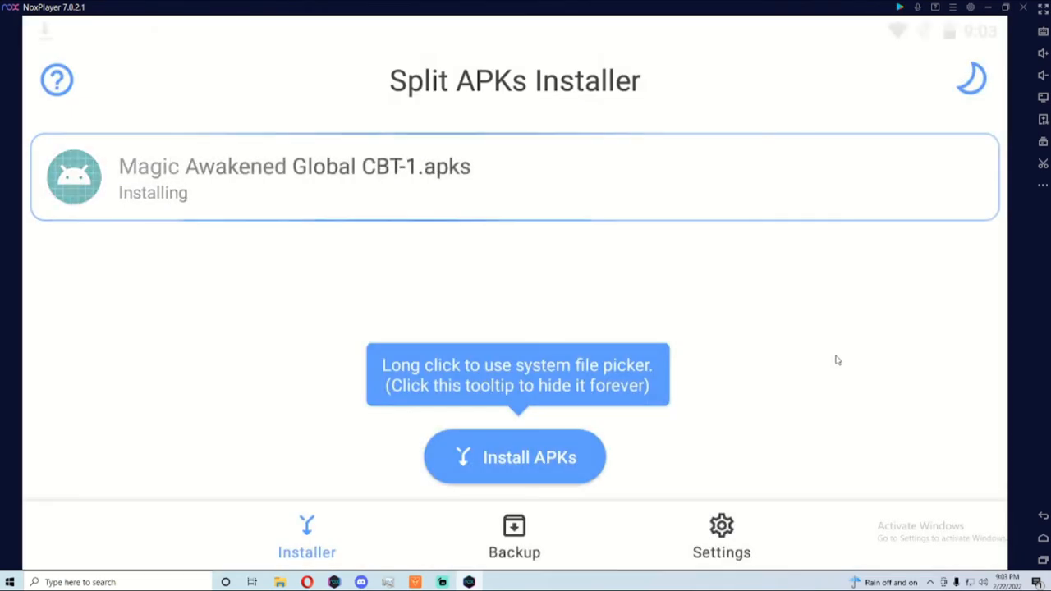
mouse_move(981, 464)
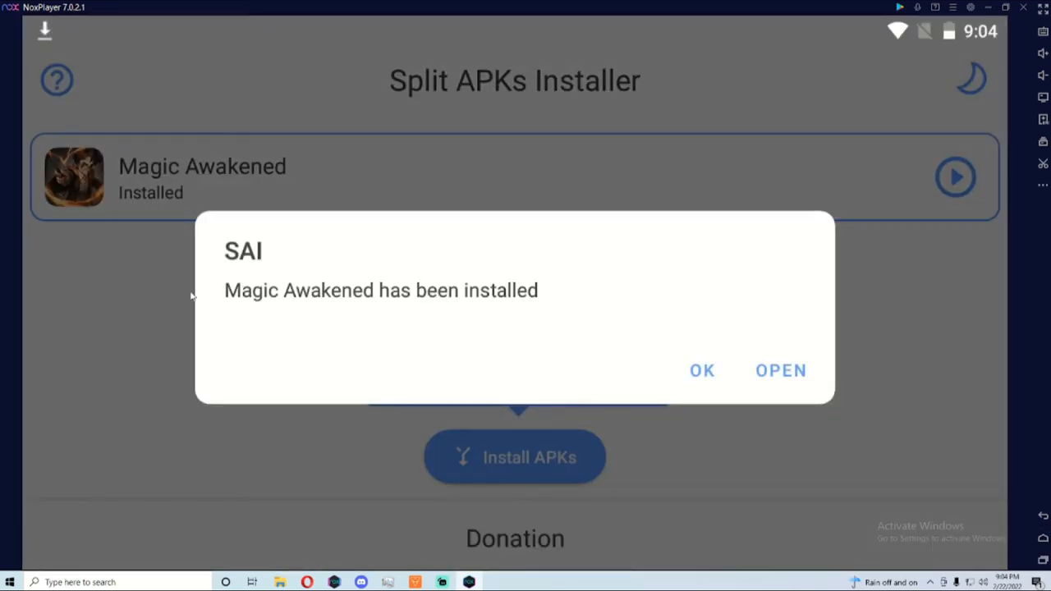
mouse_move(643, 321)
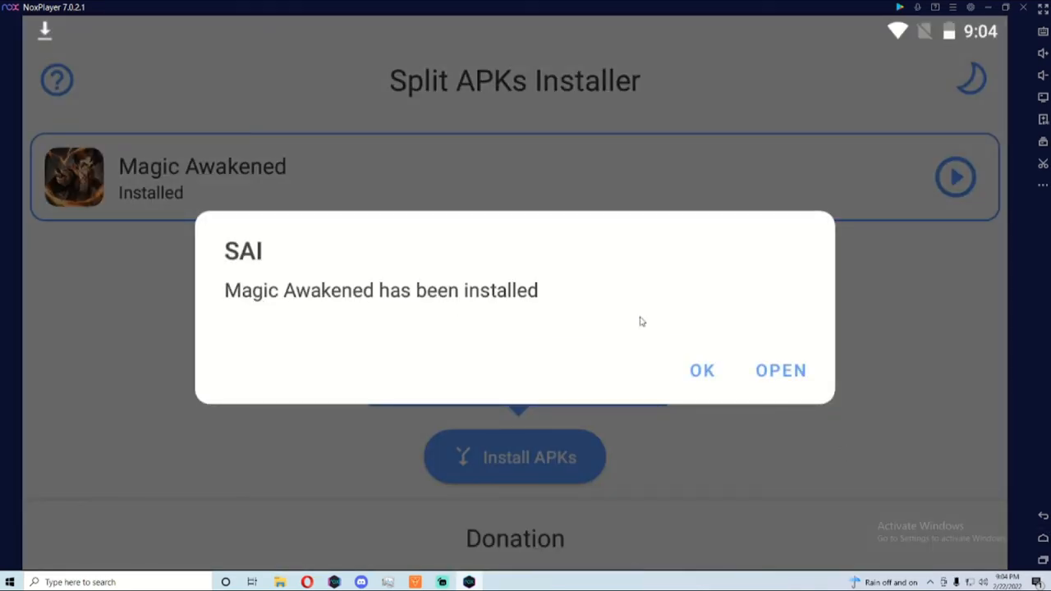
- Launch Magic Awakened from the 'has been installed' dialog, reaching the NetEase splash
left_click(780, 370)
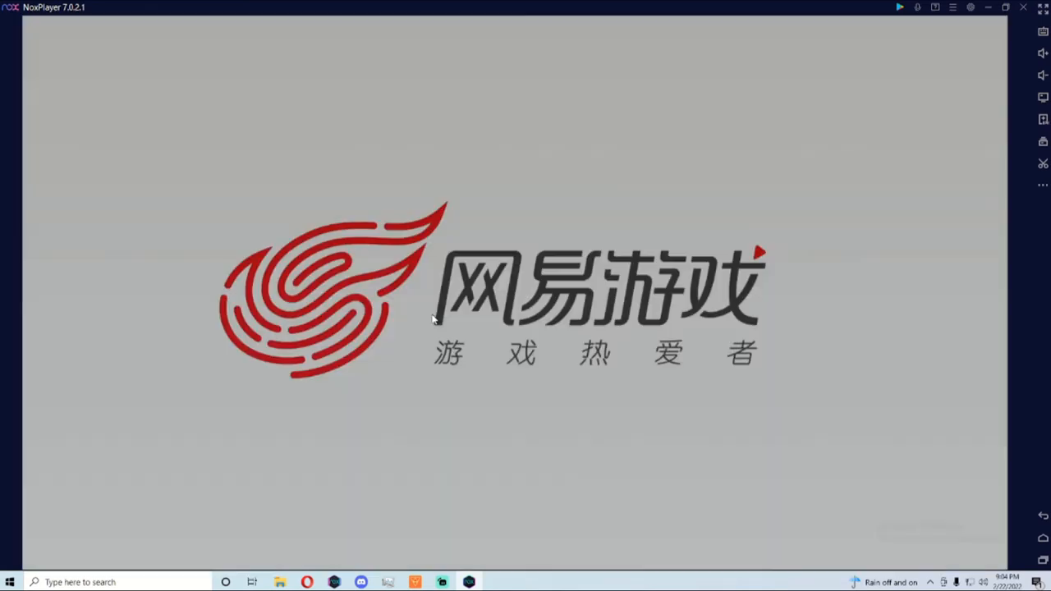